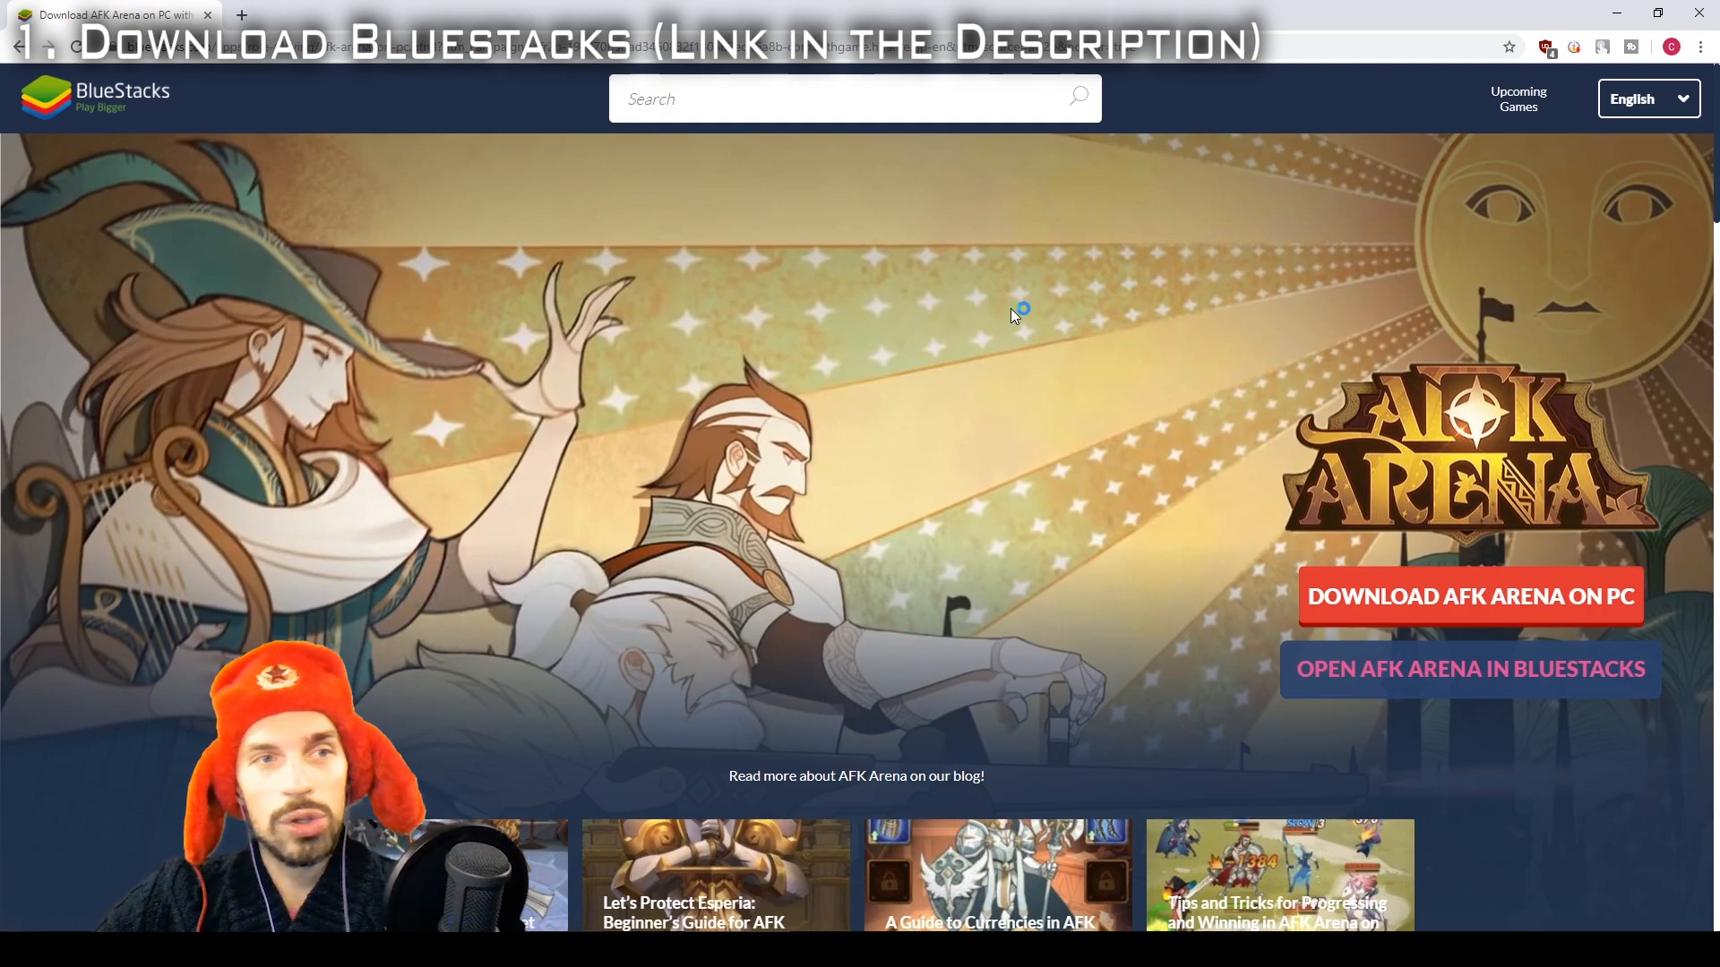
pyautogui.moveTo(1426, 601)
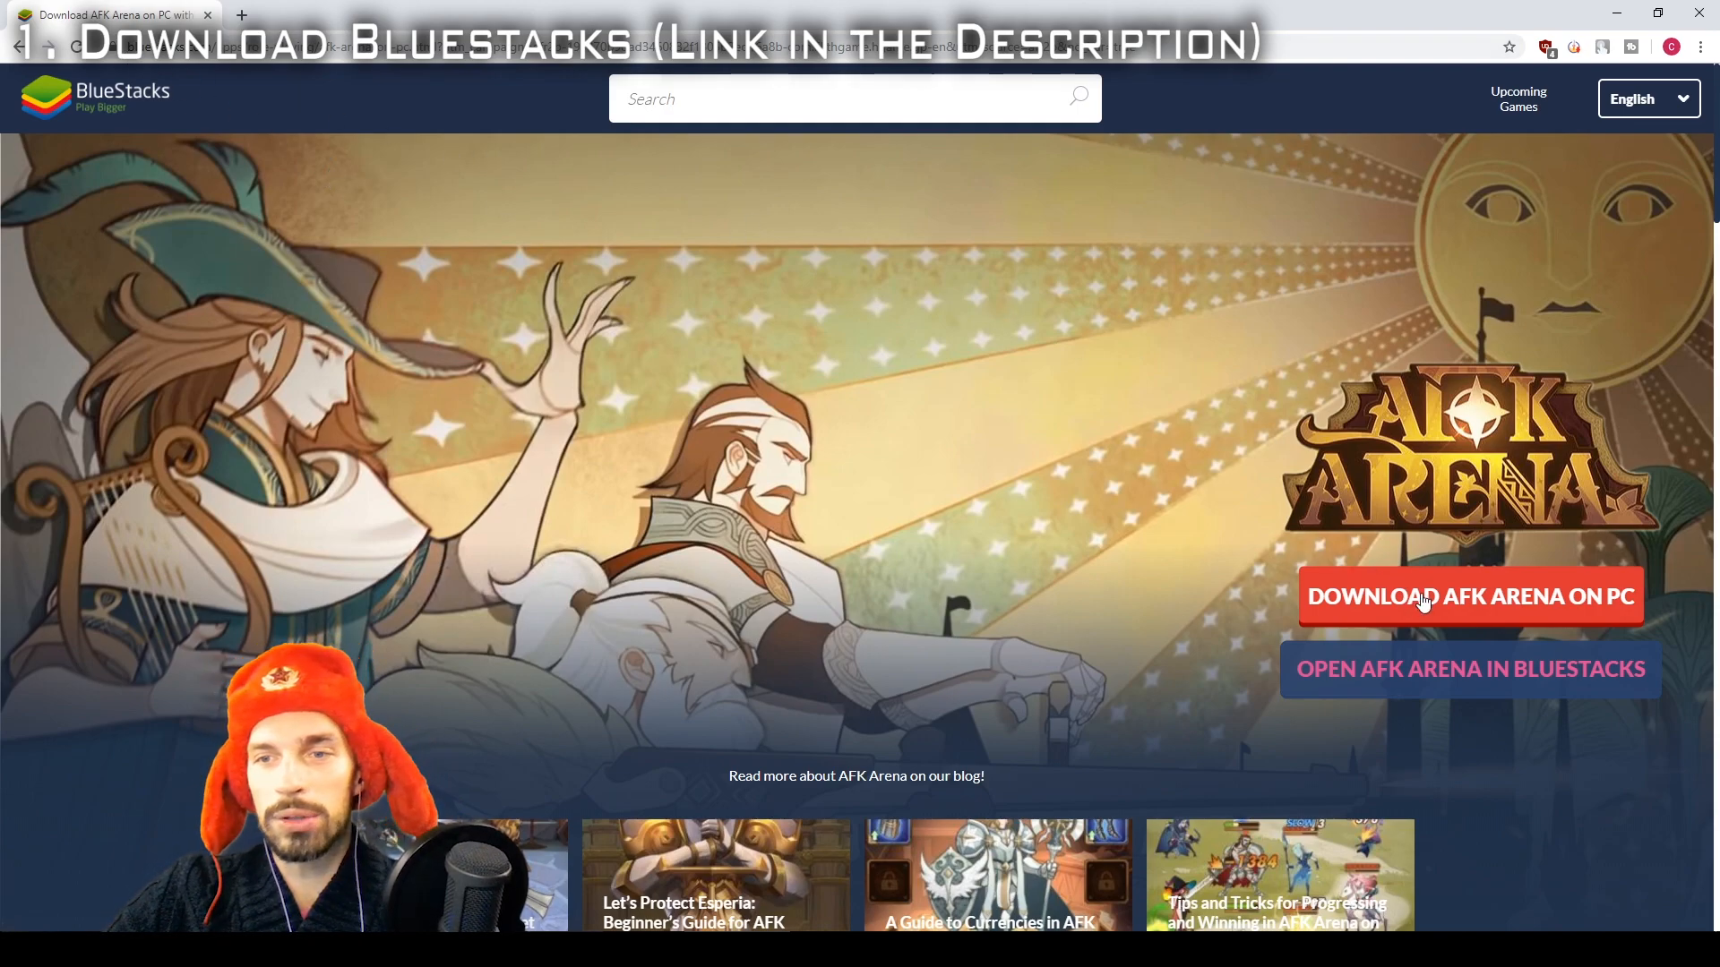
# Start the BlueStacks download for AFK Arena on PC and dismiss the security warning.
pyautogui.click(1470, 596)
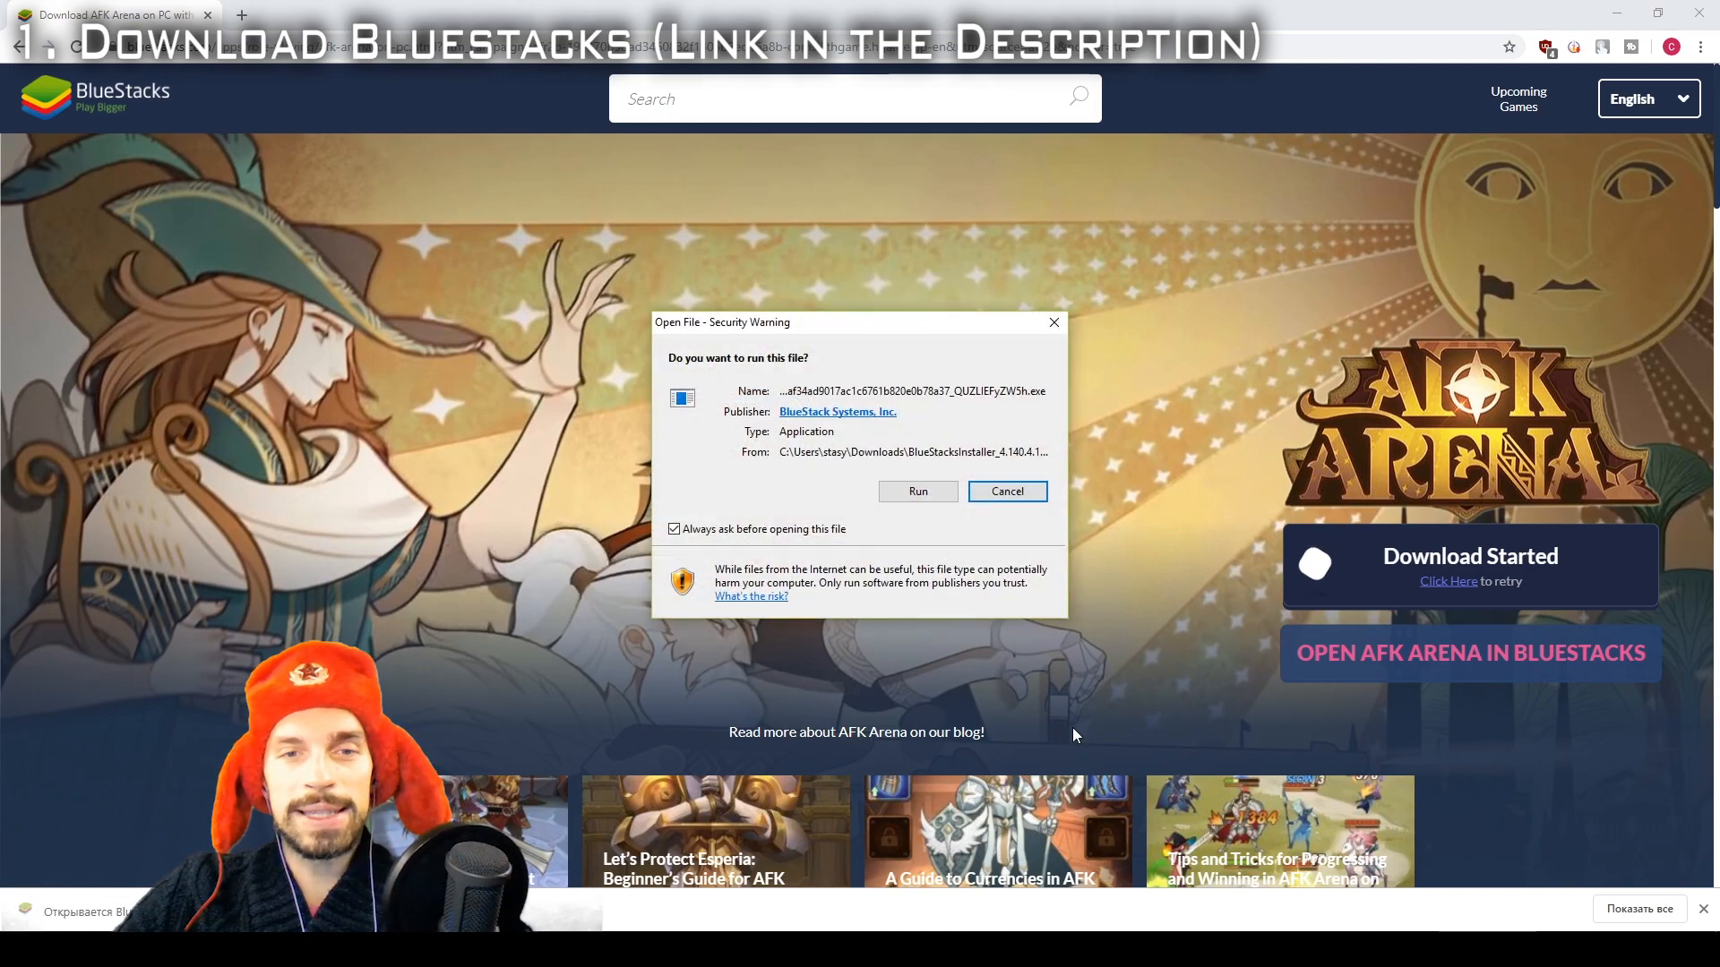
pyautogui.moveTo(1052, 323)
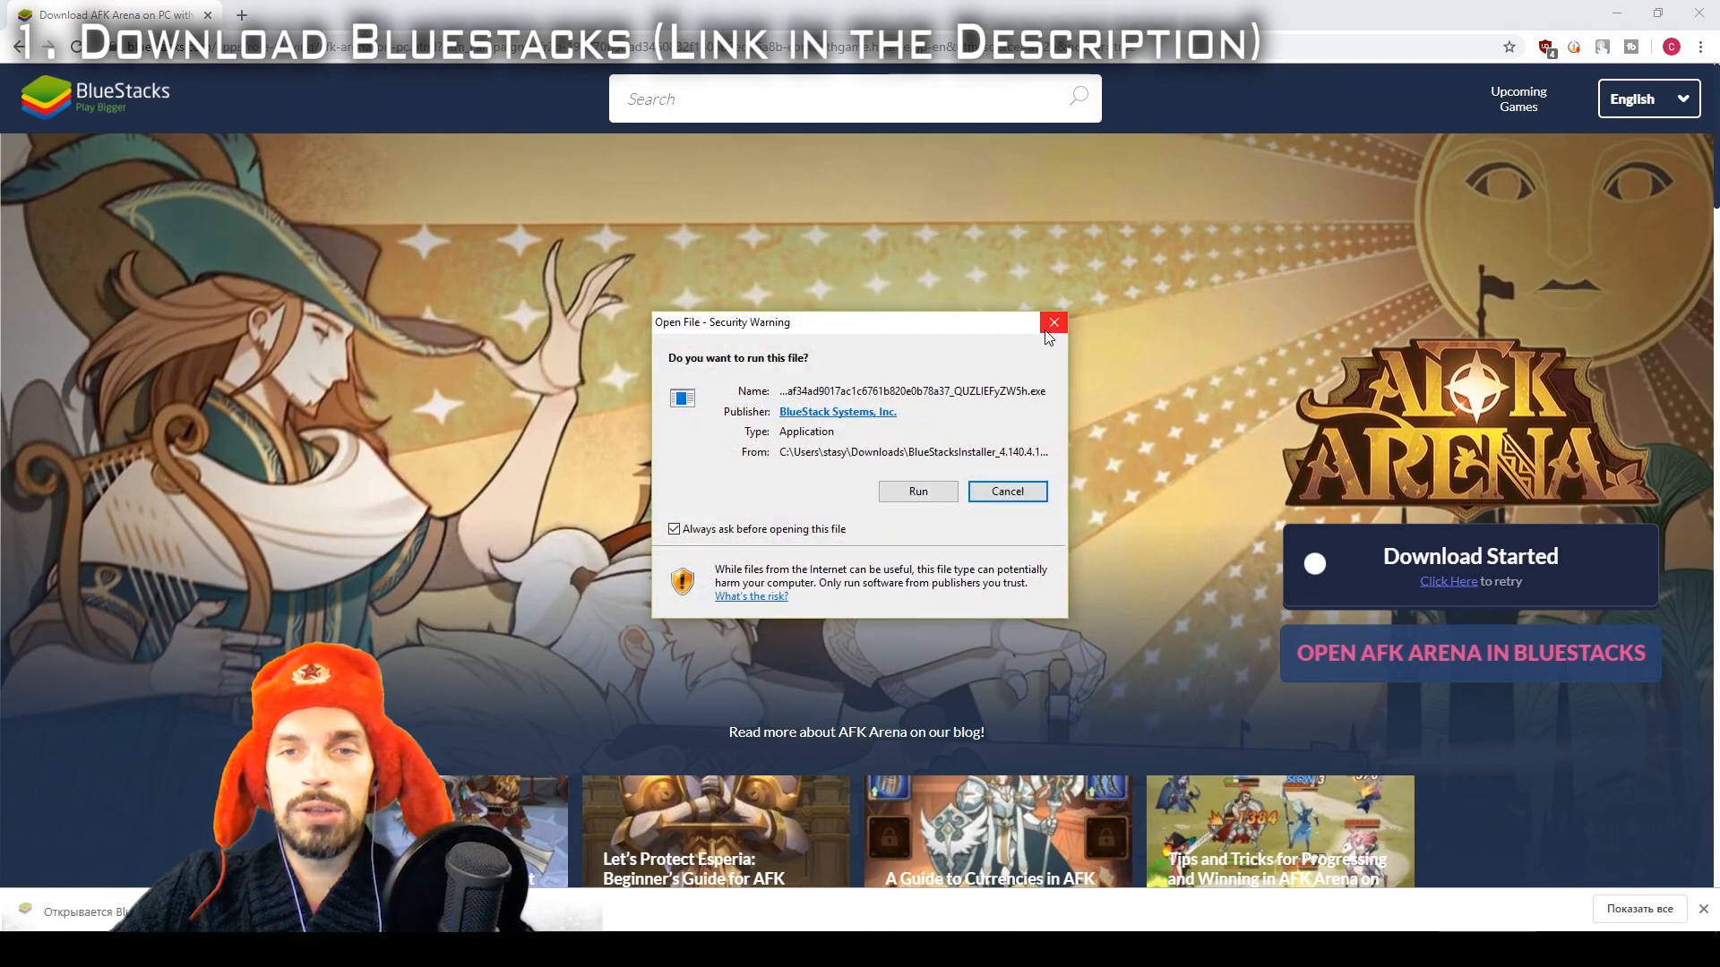
pyautogui.click(1052, 322)
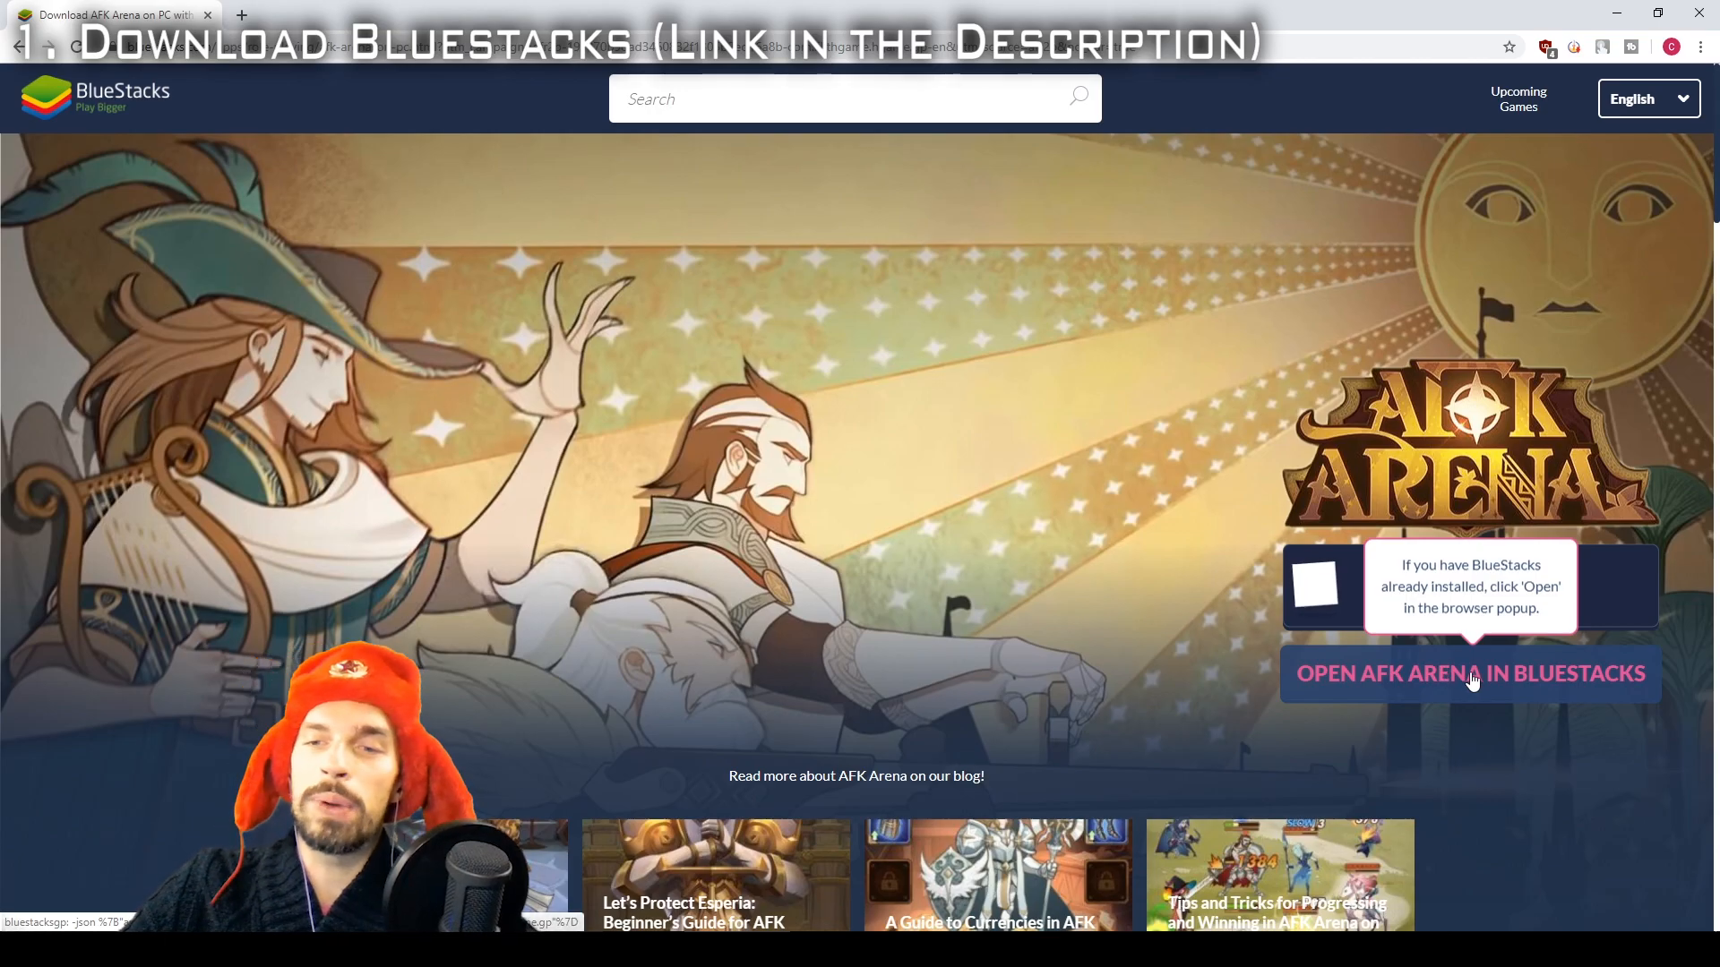
# Launch AFK Arena in BlueStacks, confirm it's installed in Play Store, then return Home.
pyautogui.click(1469, 674)
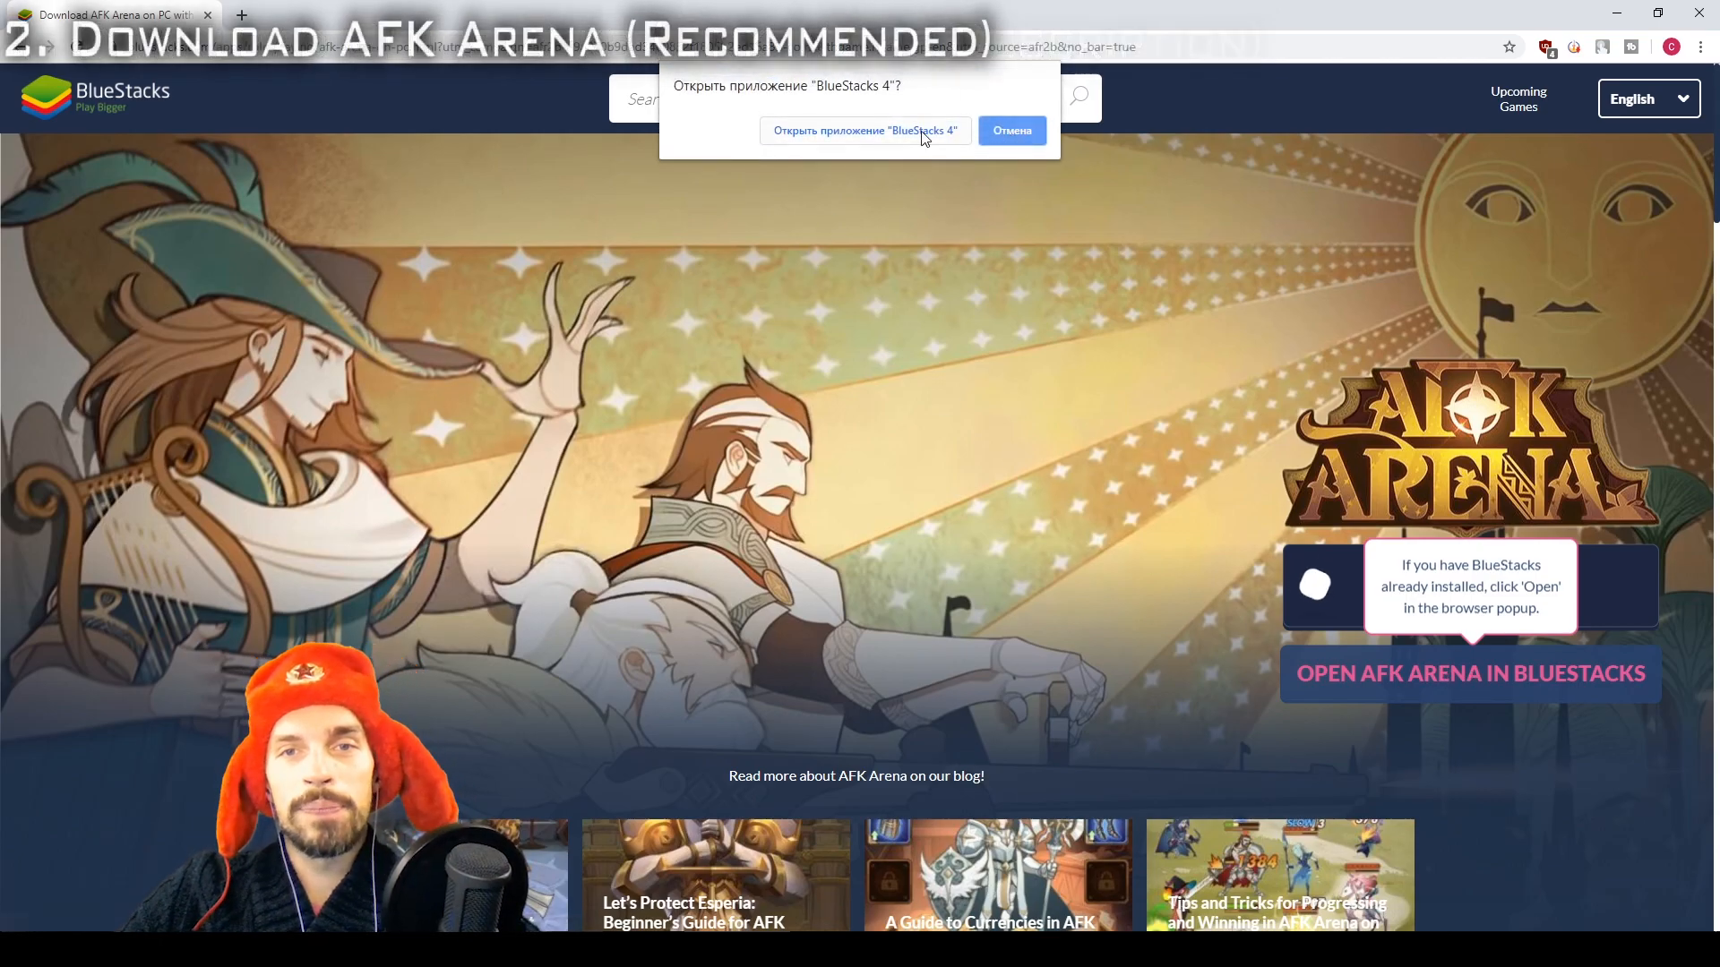
pyautogui.click(861, 131)
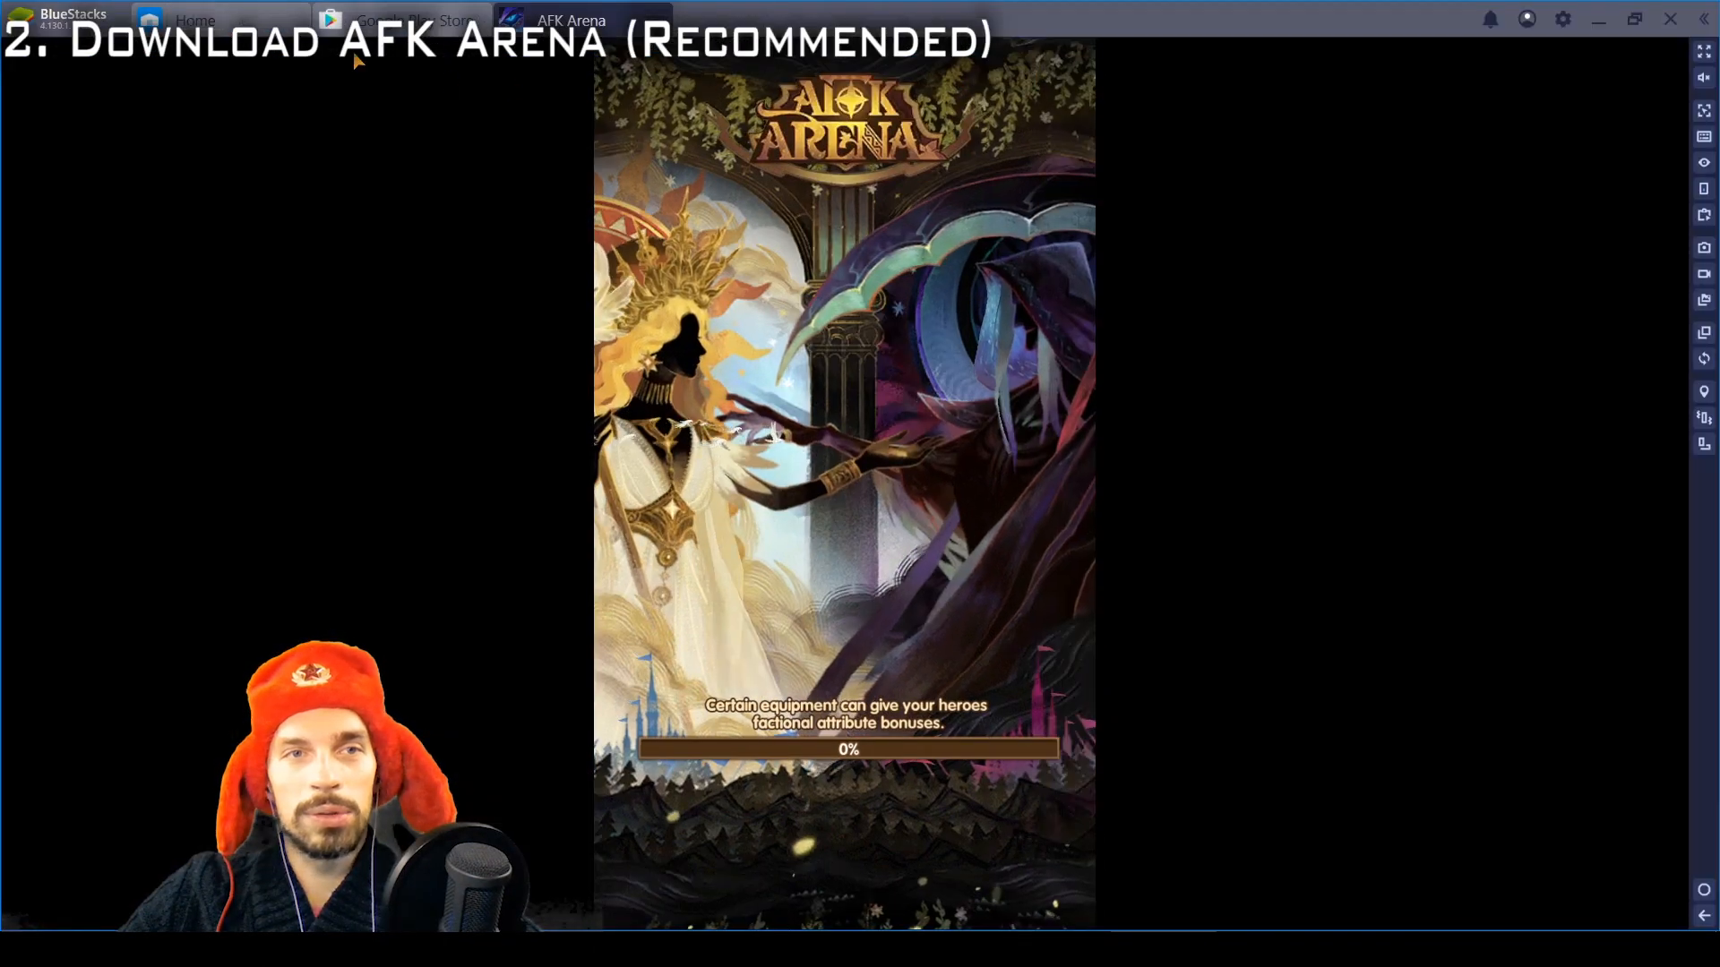
pyautogui.click(397, 19)
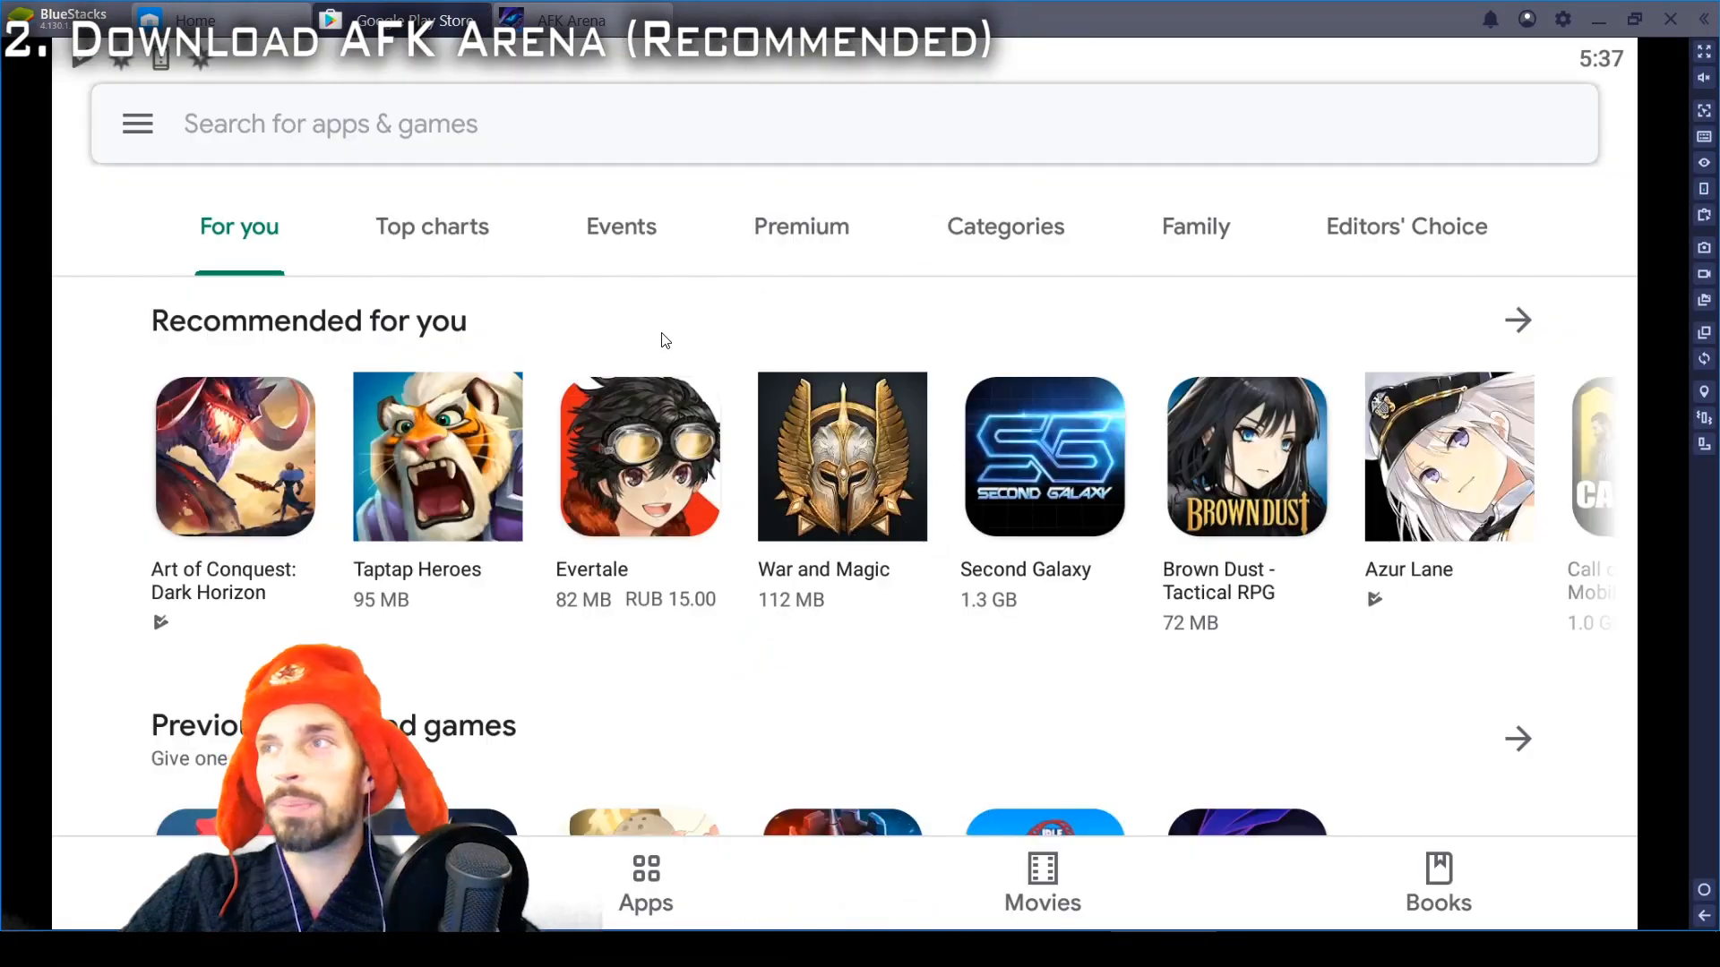
pyautogui.moveTo(1080, 439)
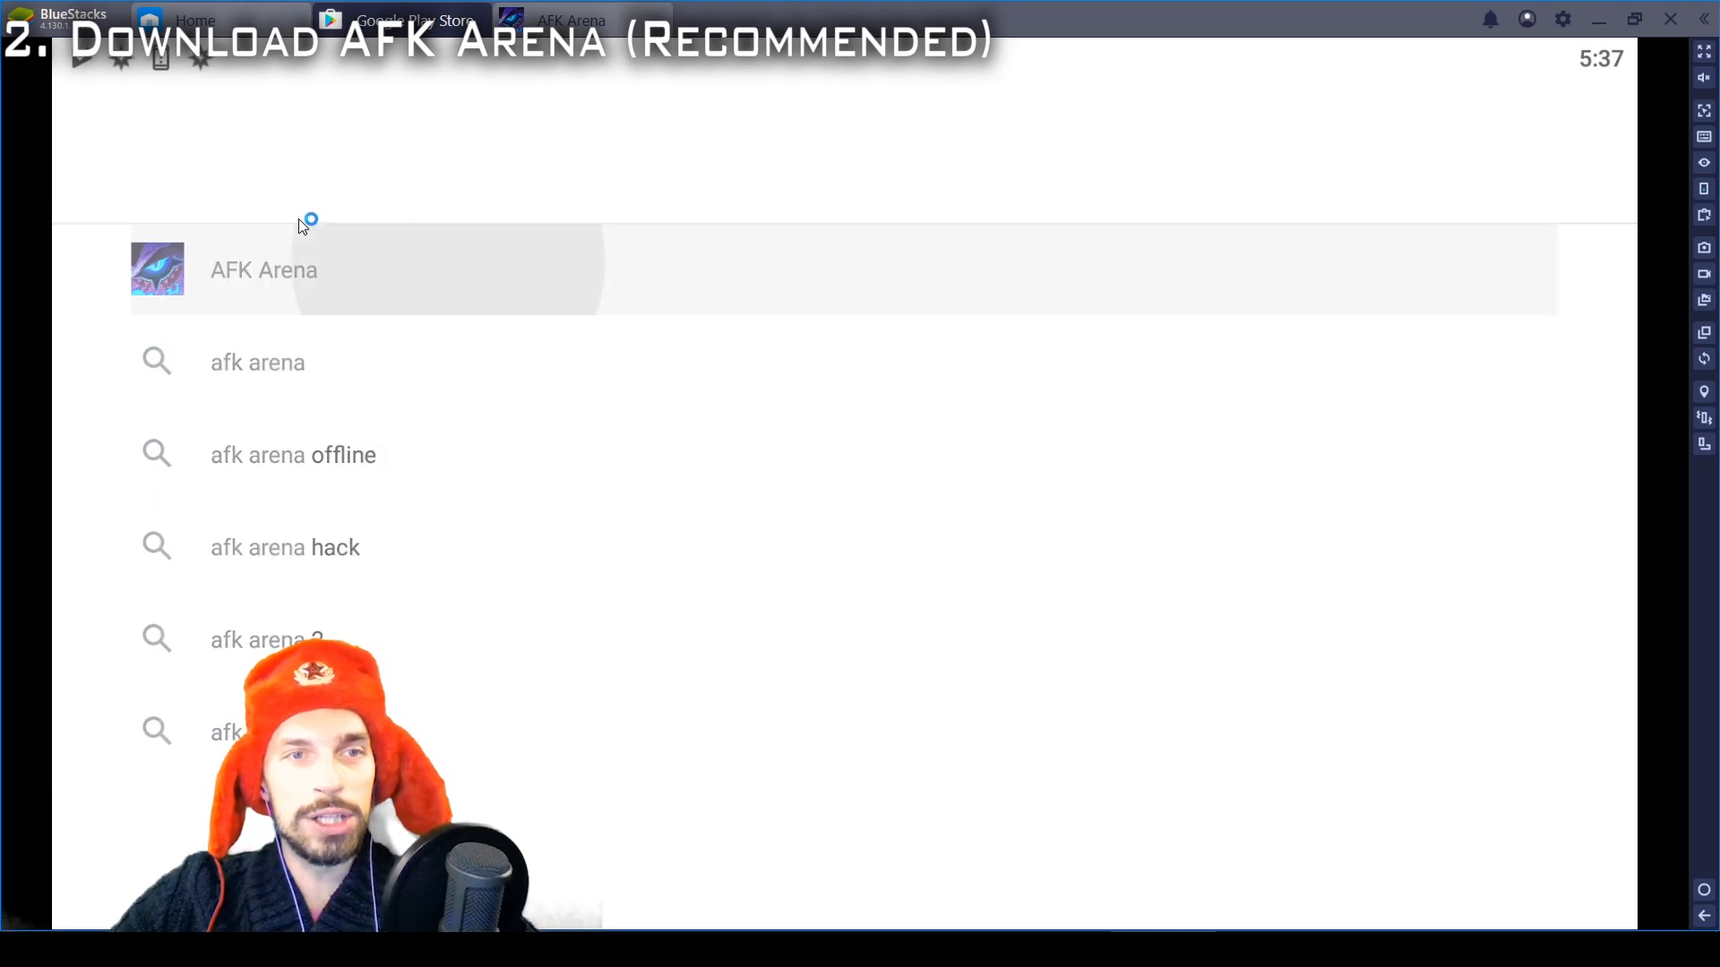
pyautogui.click(263, 270)
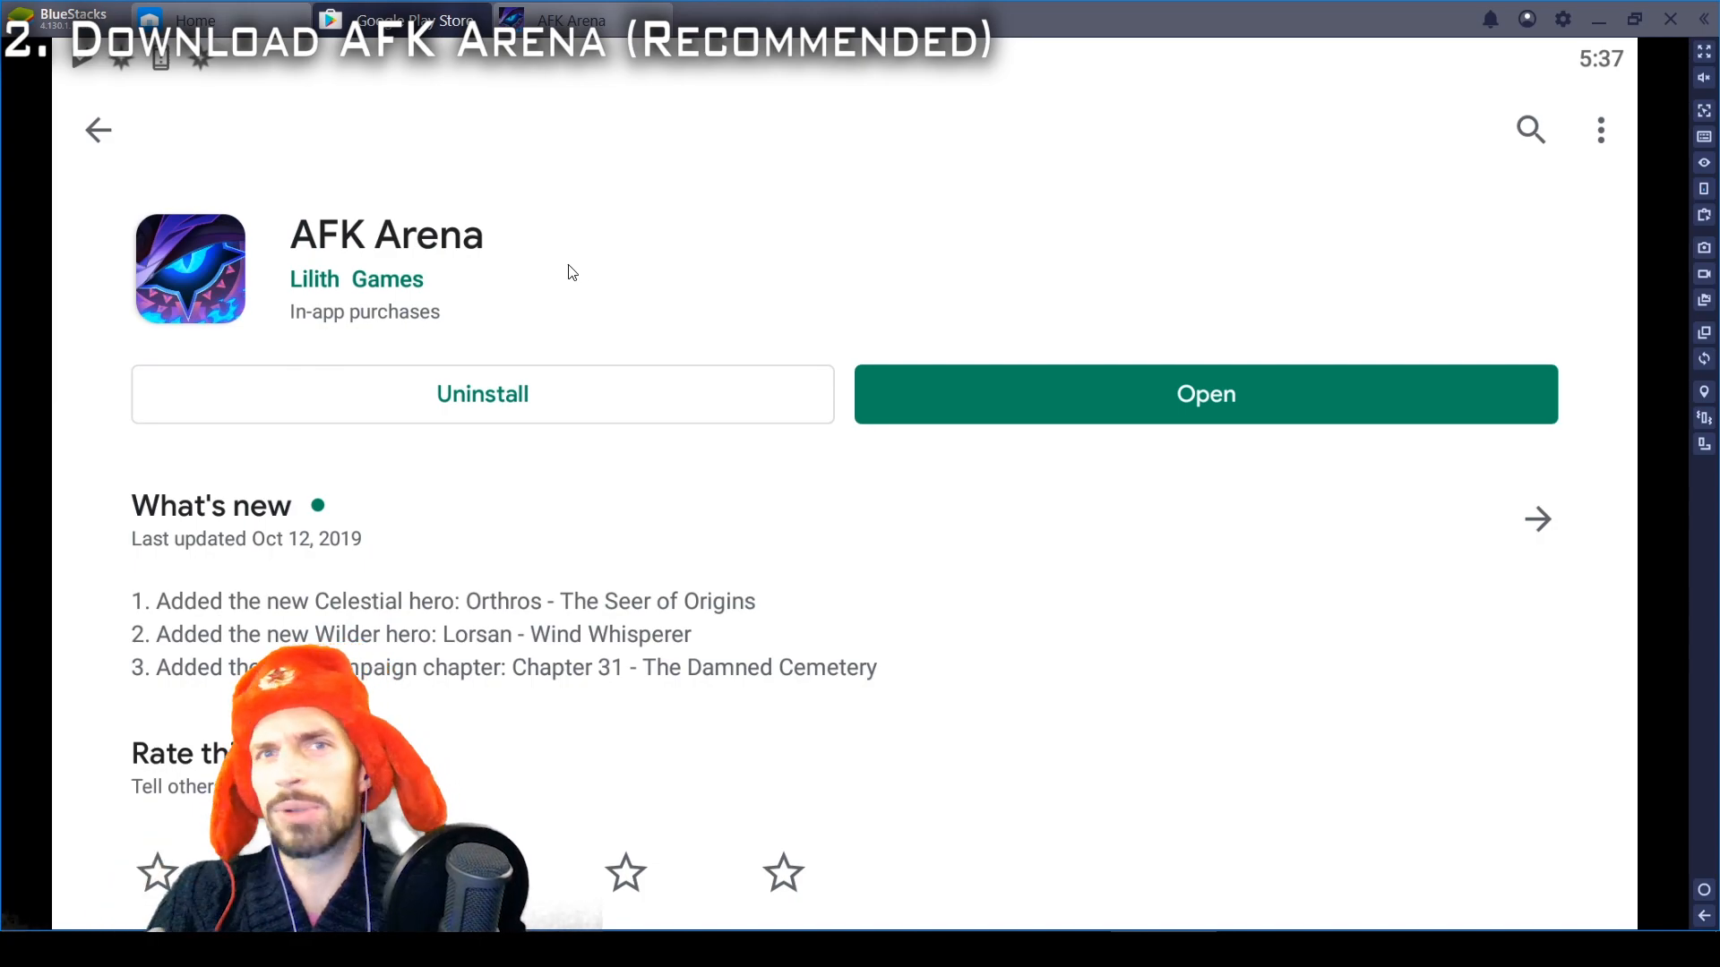
pyautogui.click(195, 20)
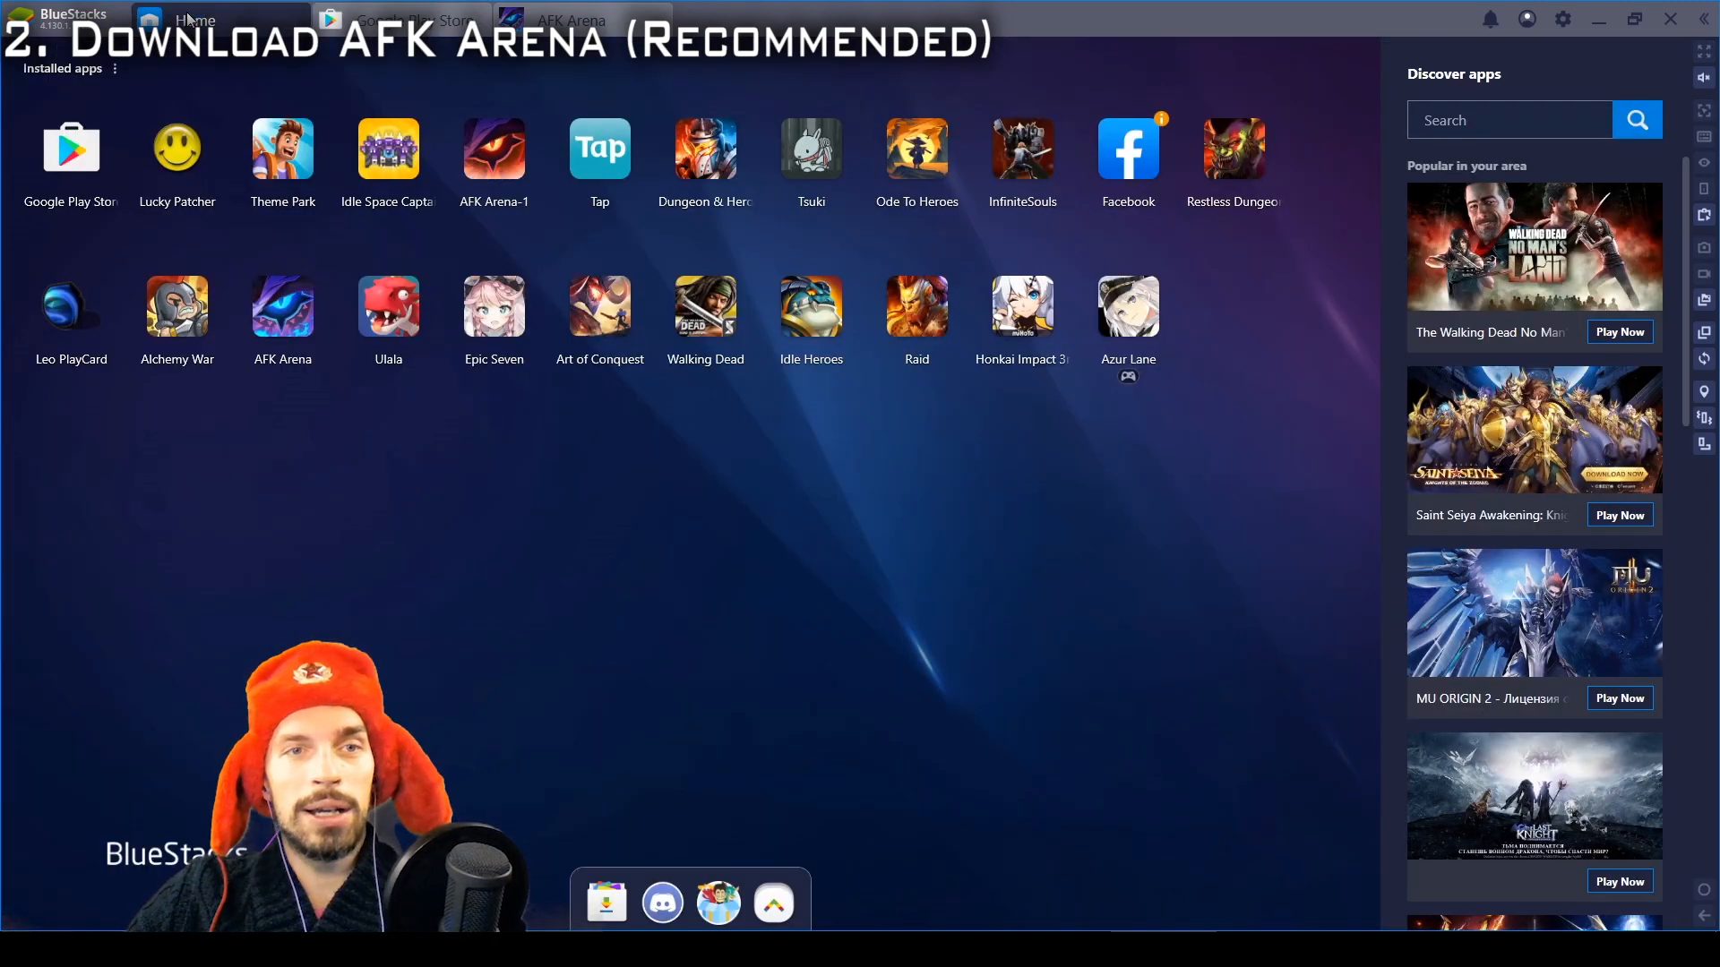
pyautogui.moveTo(323, 542)
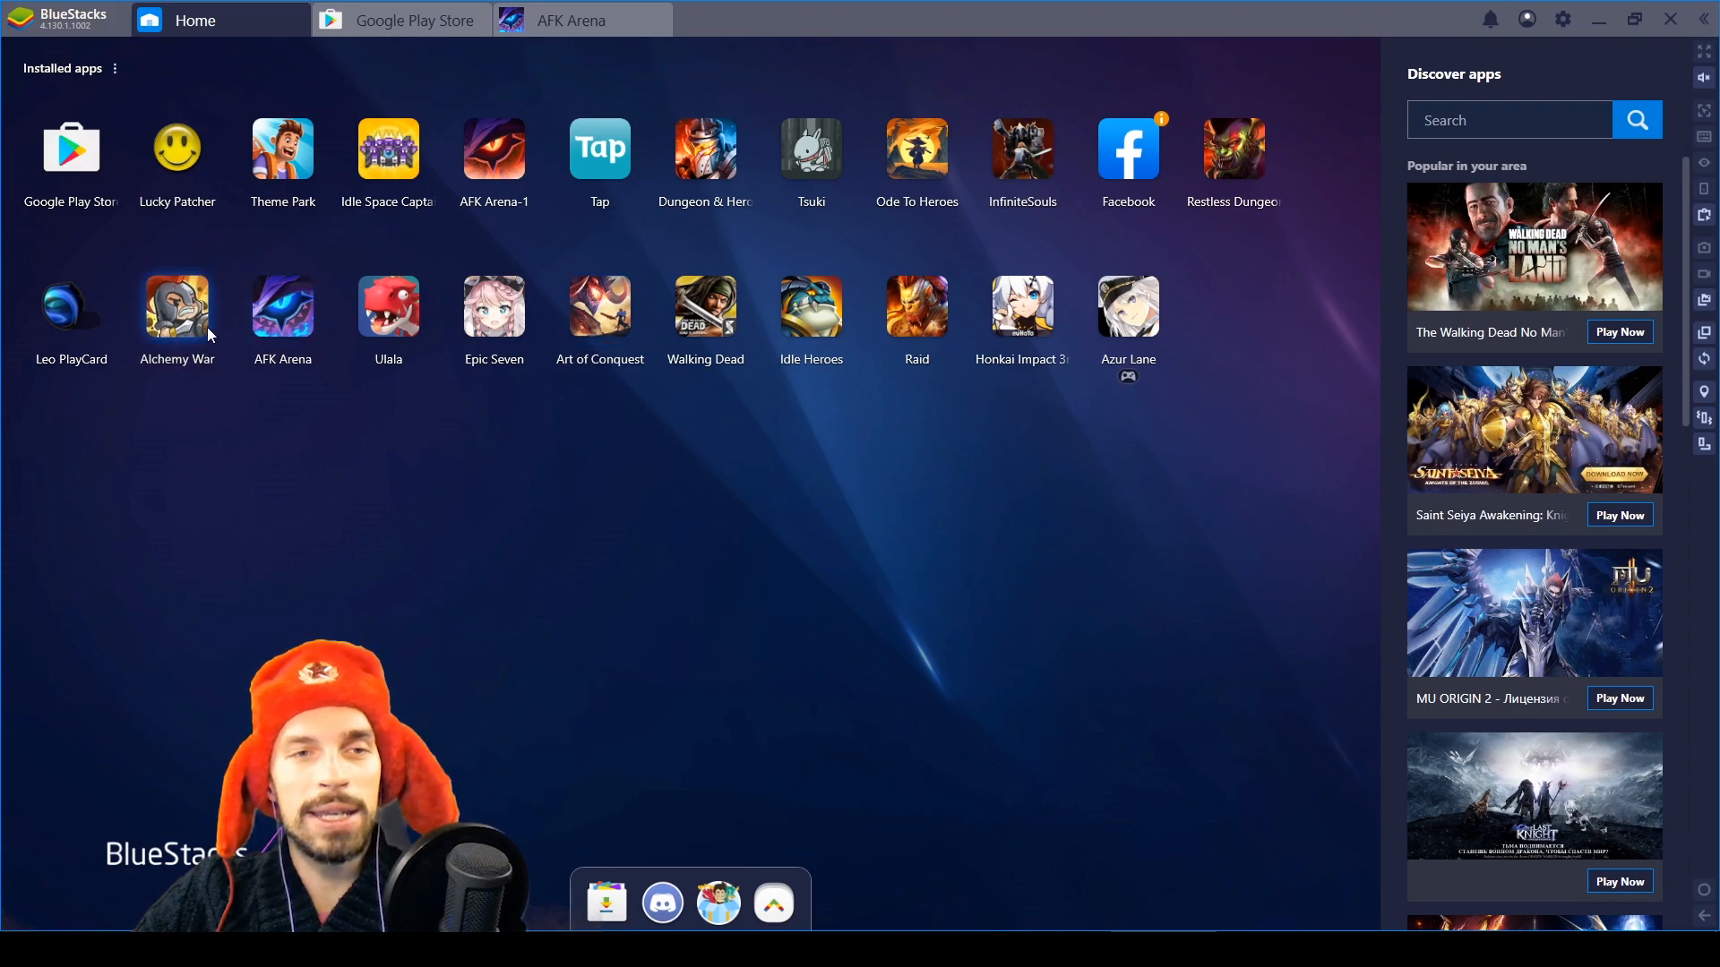
pyautogui.moveTo(537, 519)
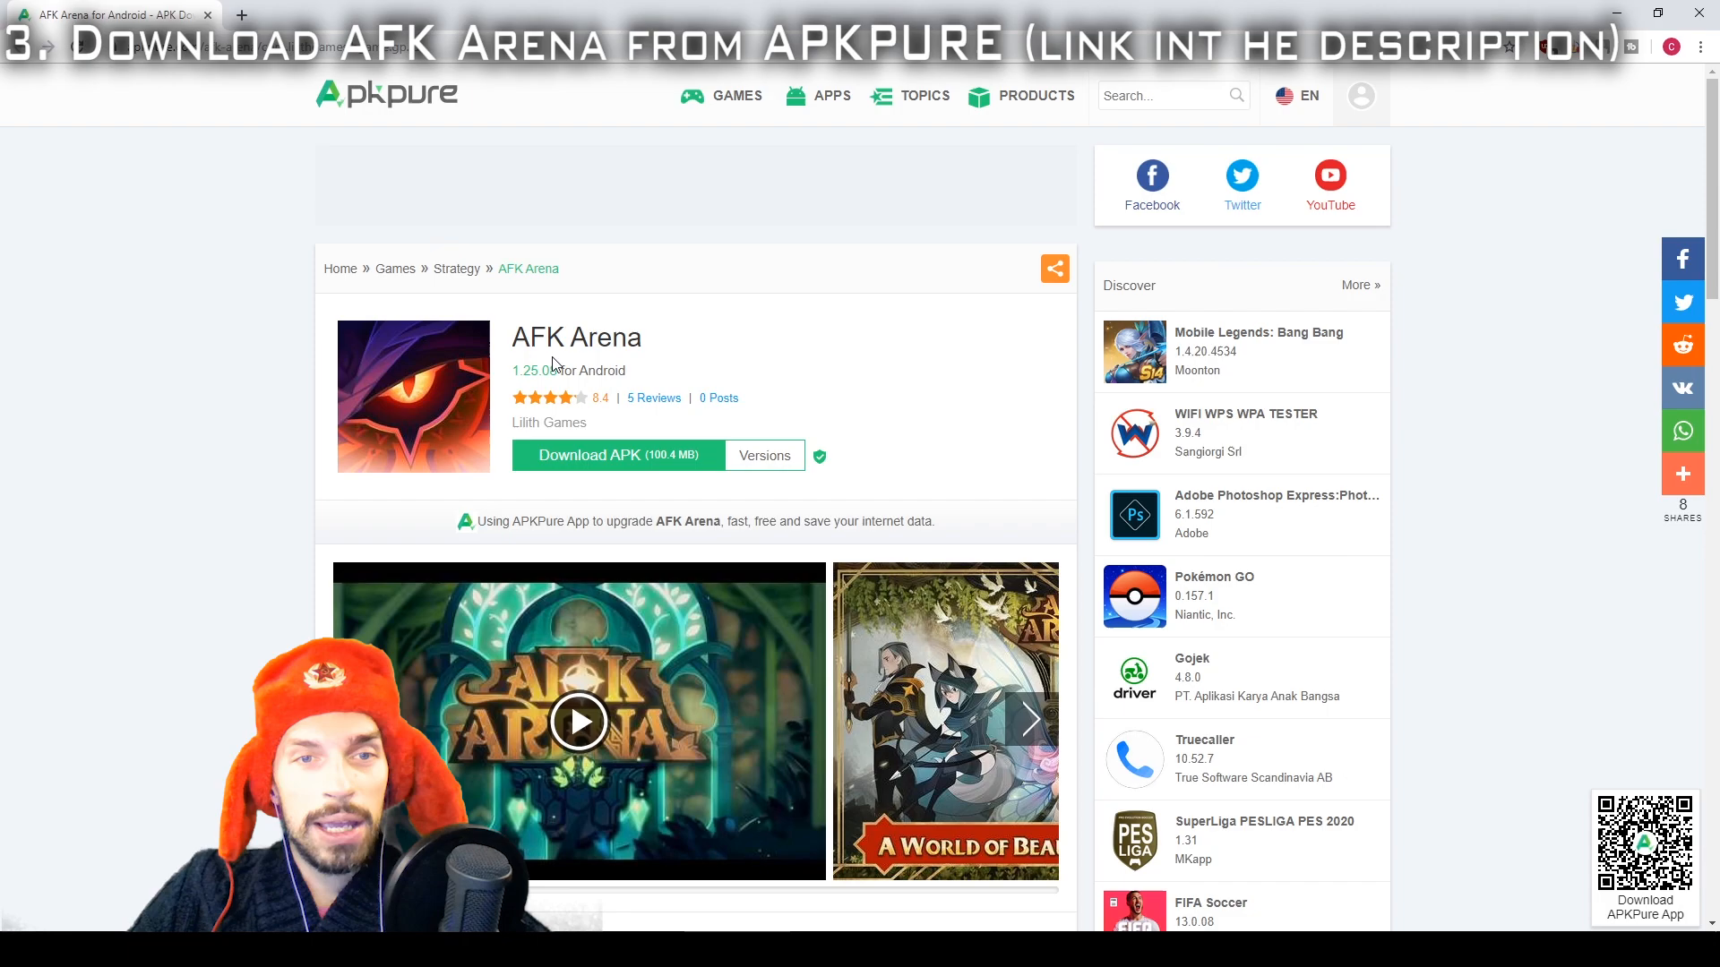
pyautogui.moveTo(311, 397)
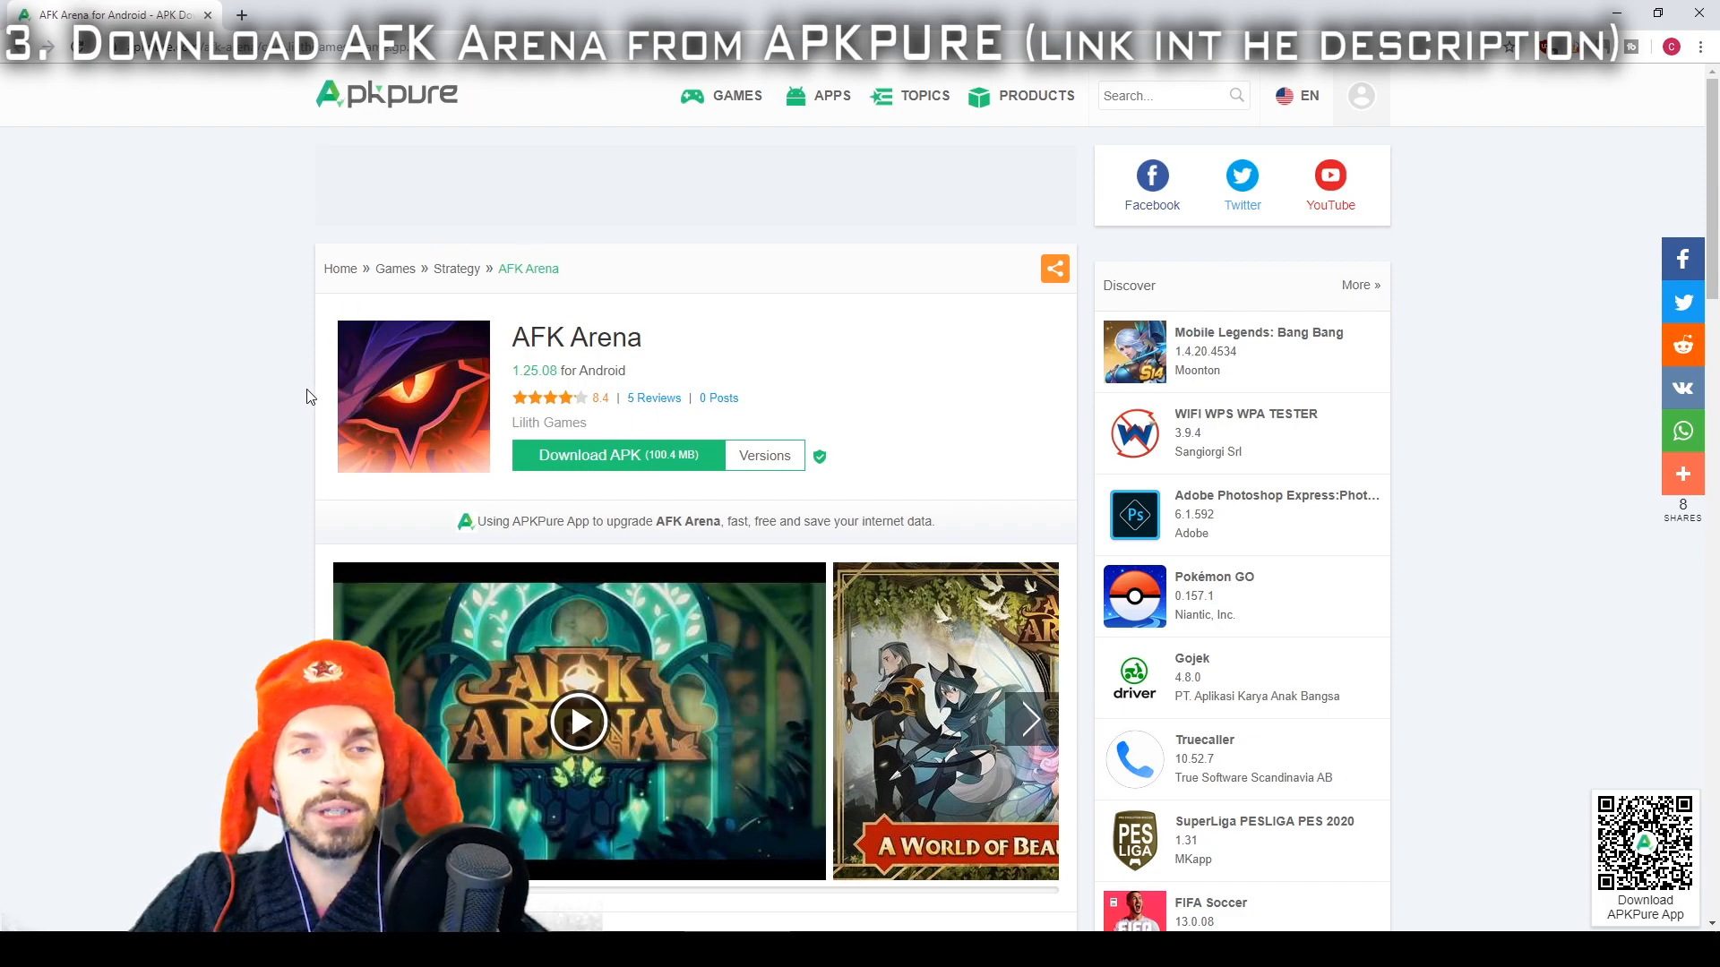
pyautogui.moveTo(465, 421)
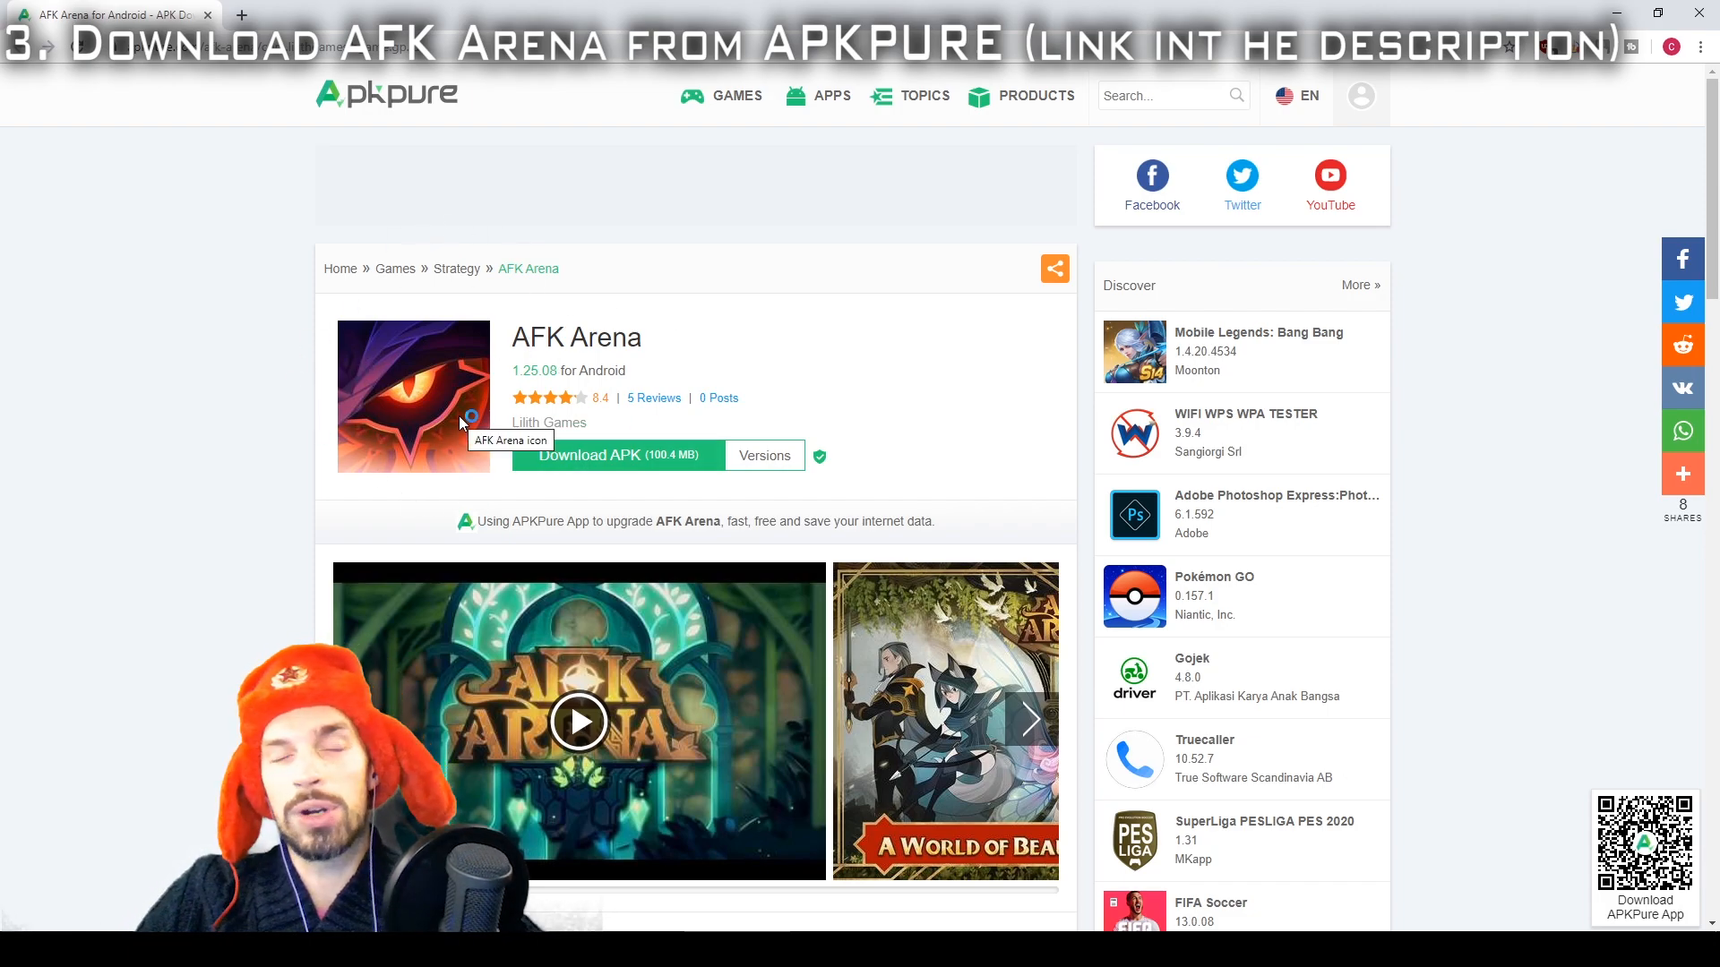
pyautogui.moveTo(616, 455)
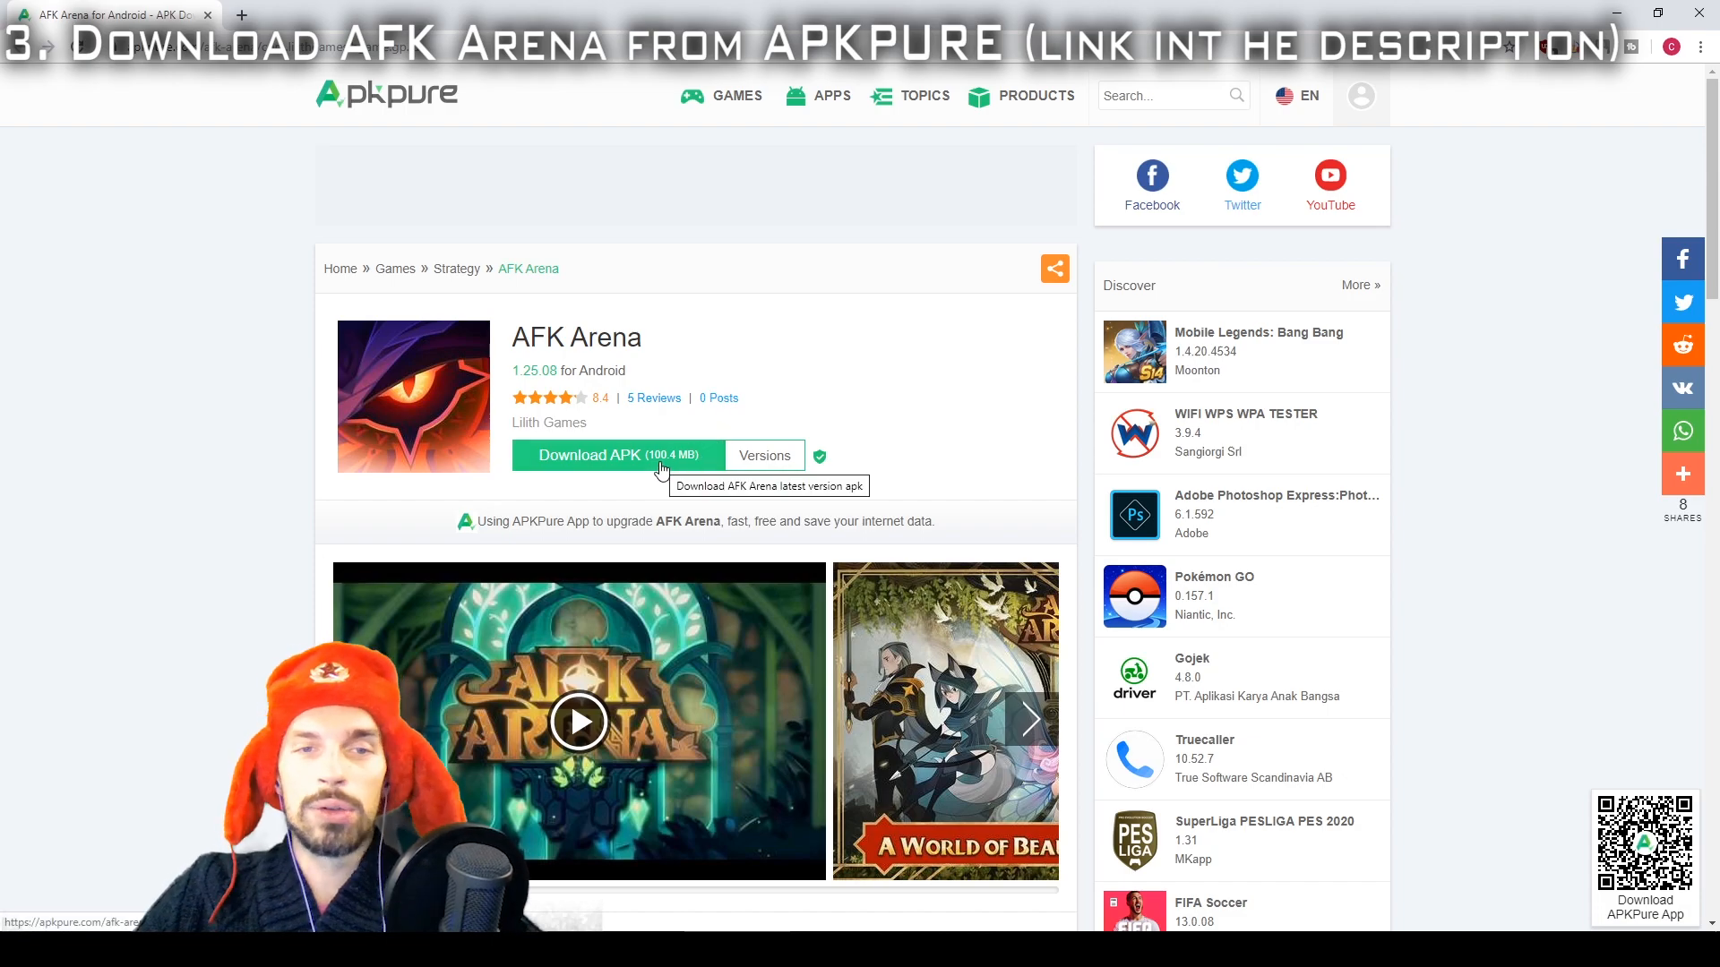
# Download the latest AFK Arena APK from APKPure to update AFK Arena-1.
pyautogui.click(589, 455)
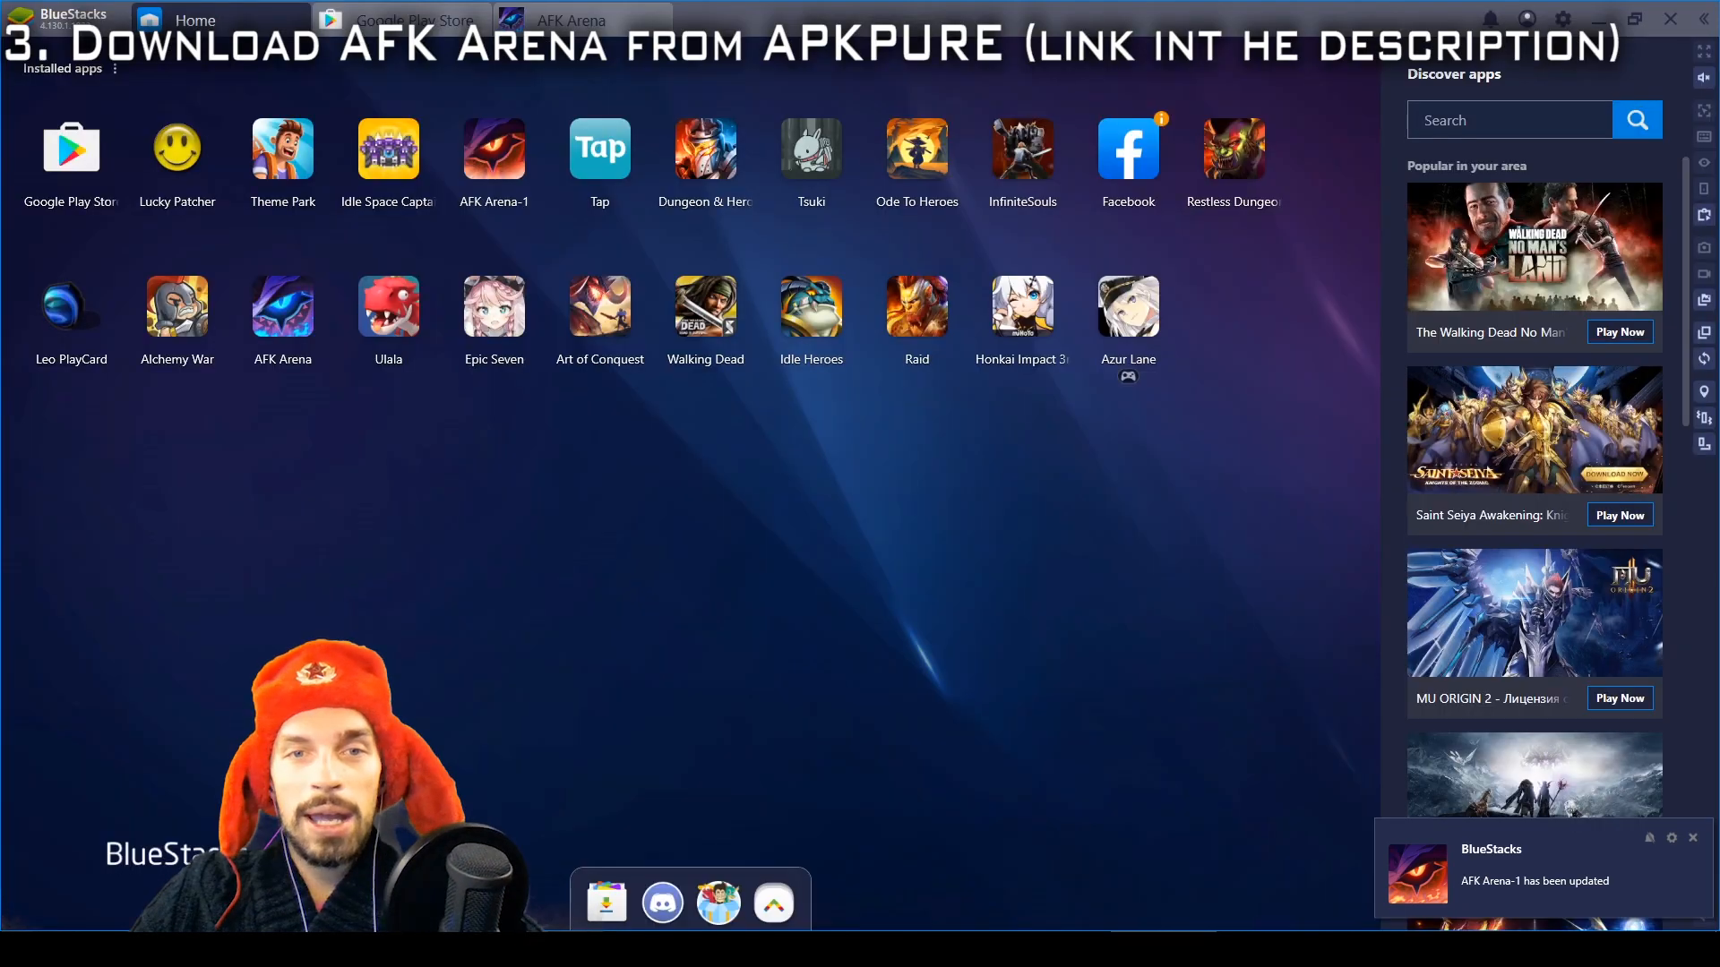
pyautogui.moveTo(333, 341)
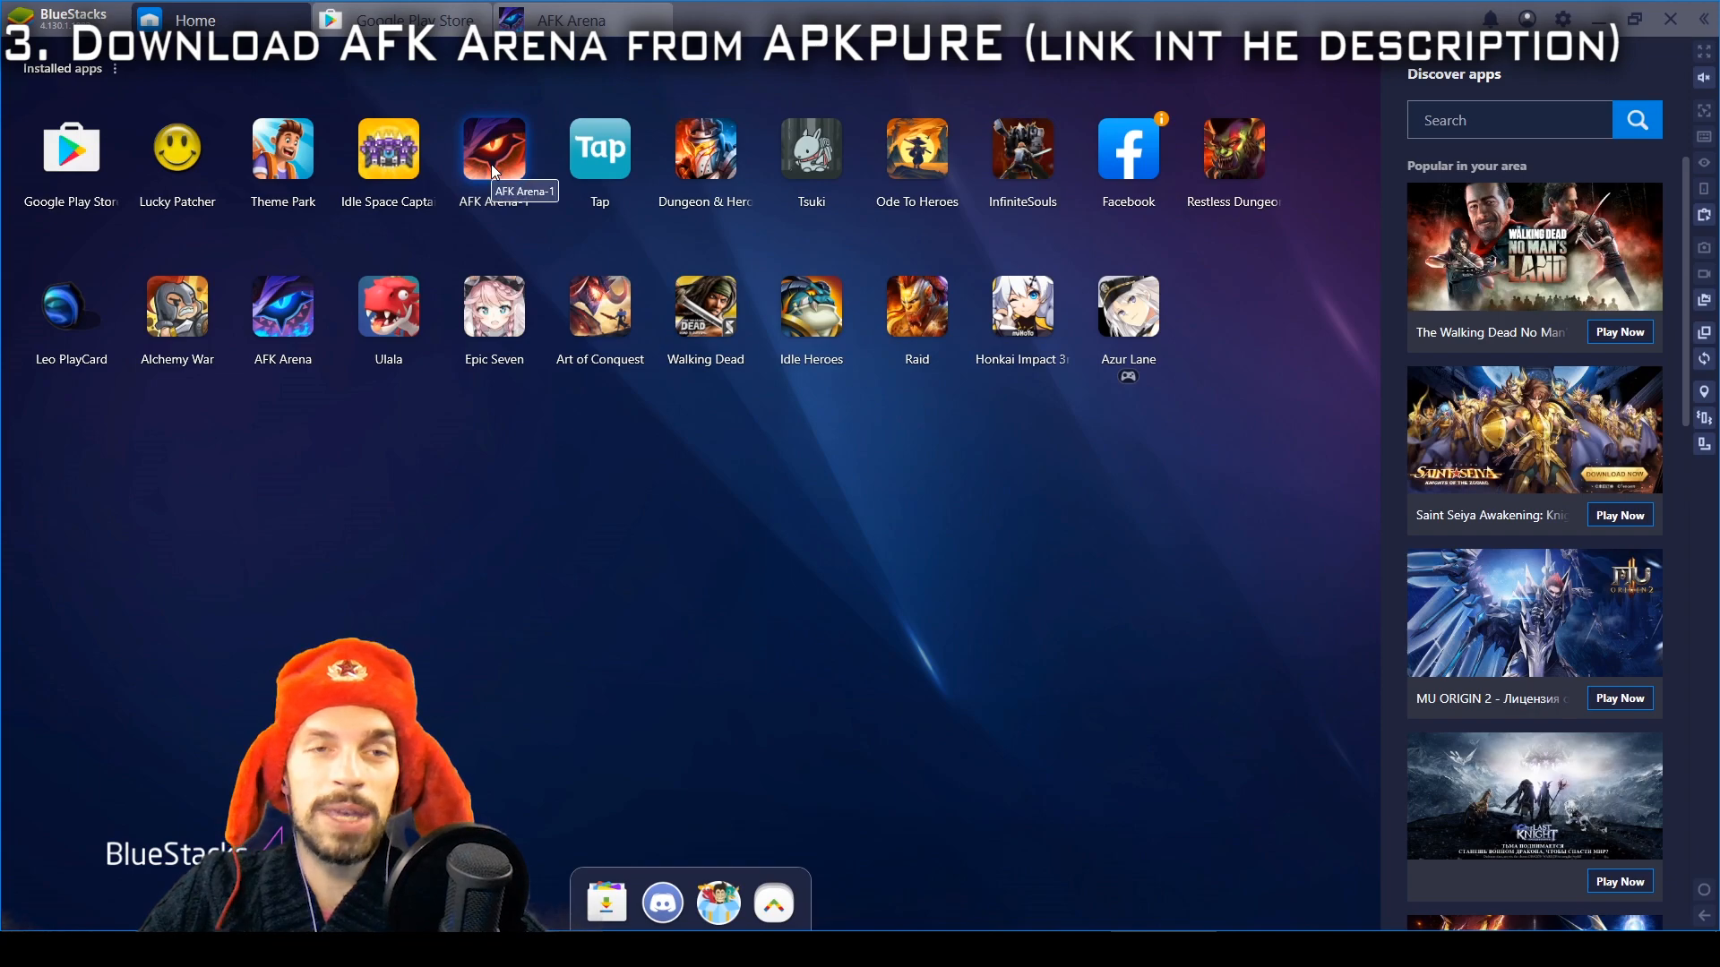
pyautogui.moveTo(282, 305)
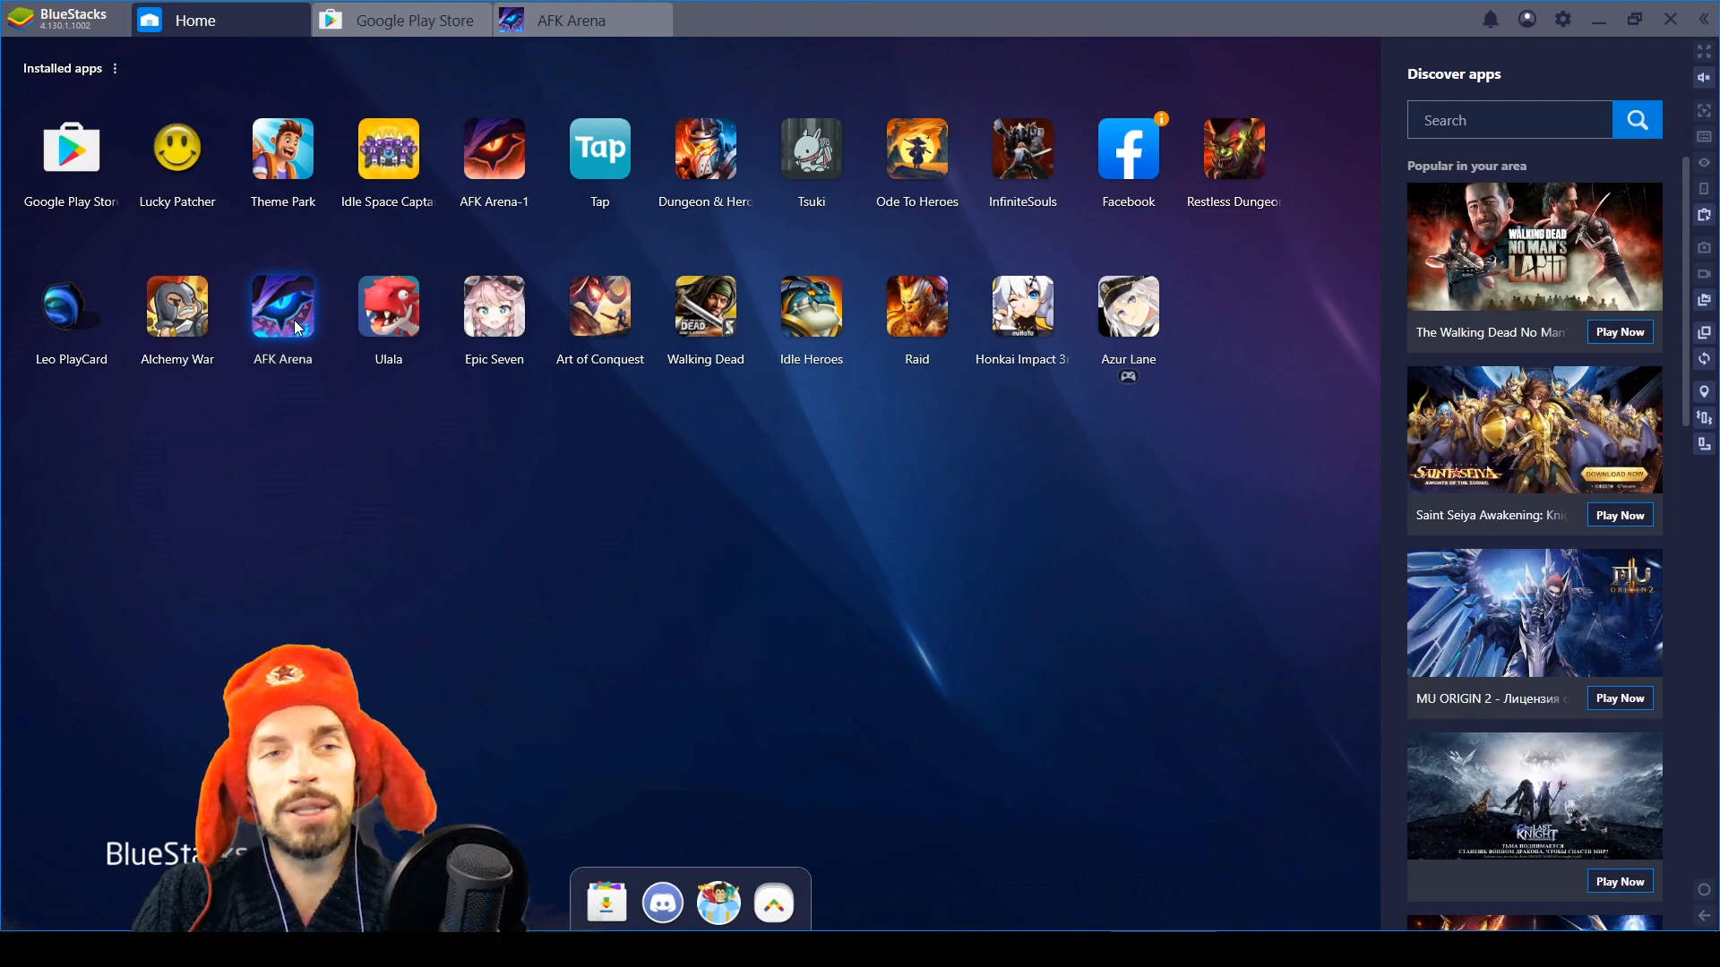
pyautogui.moveTo(377, 270)
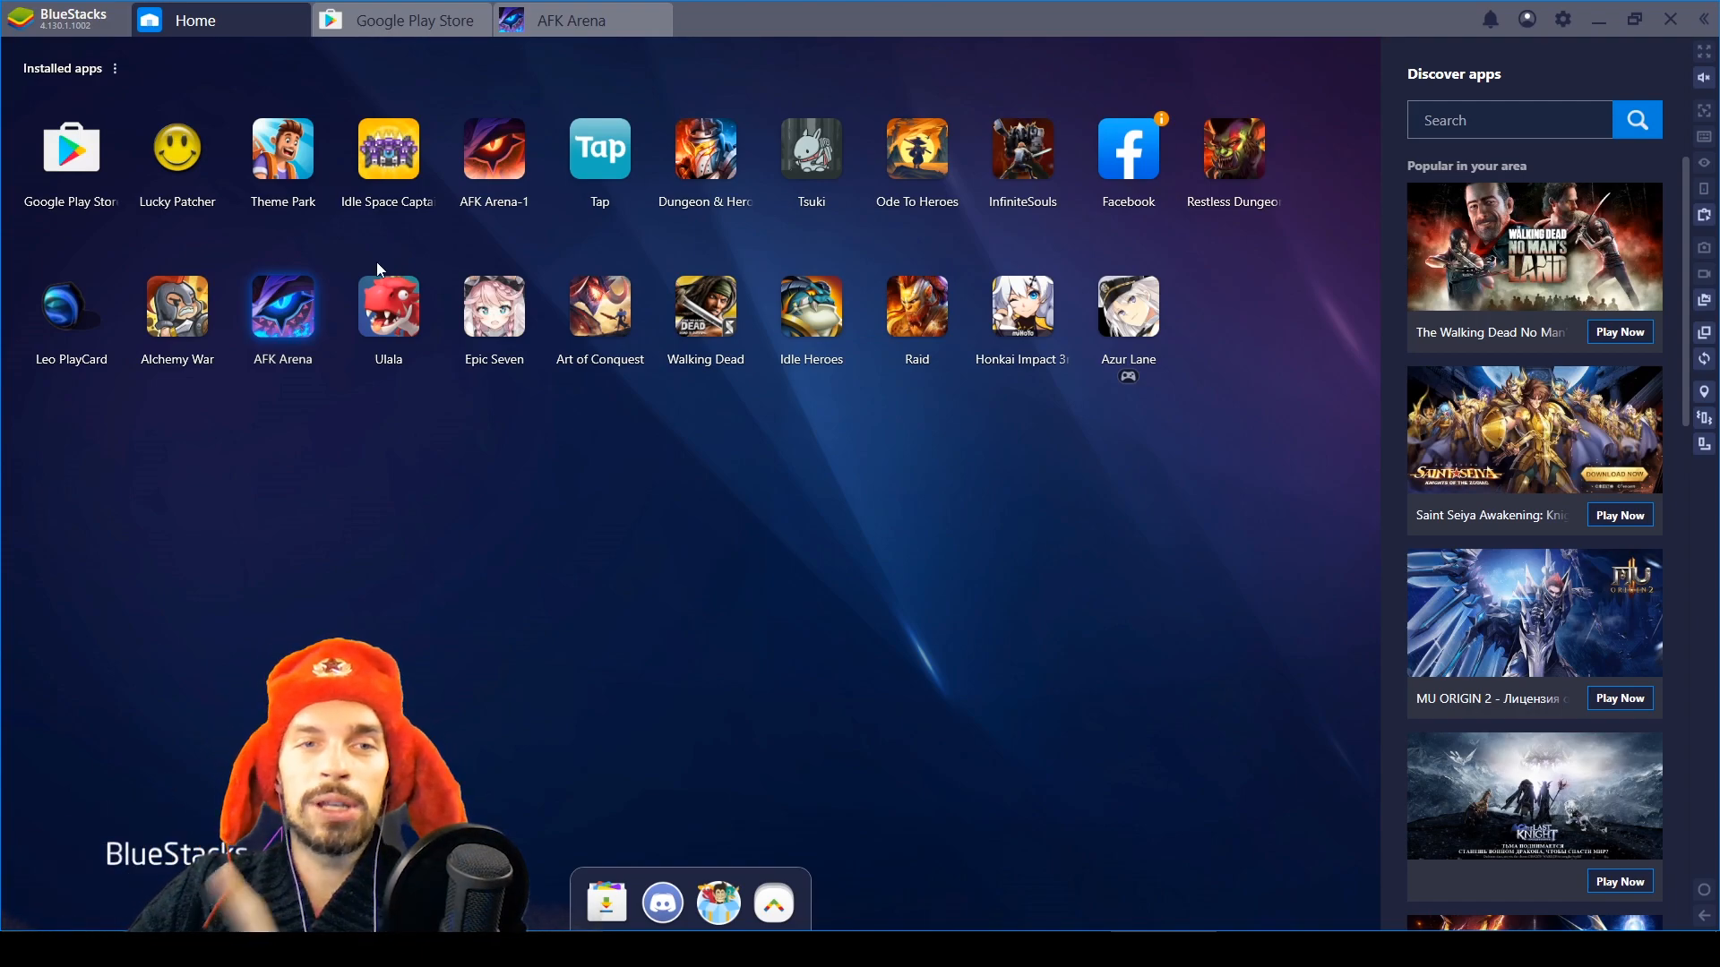
pyautogui.moveTo(493, 162)
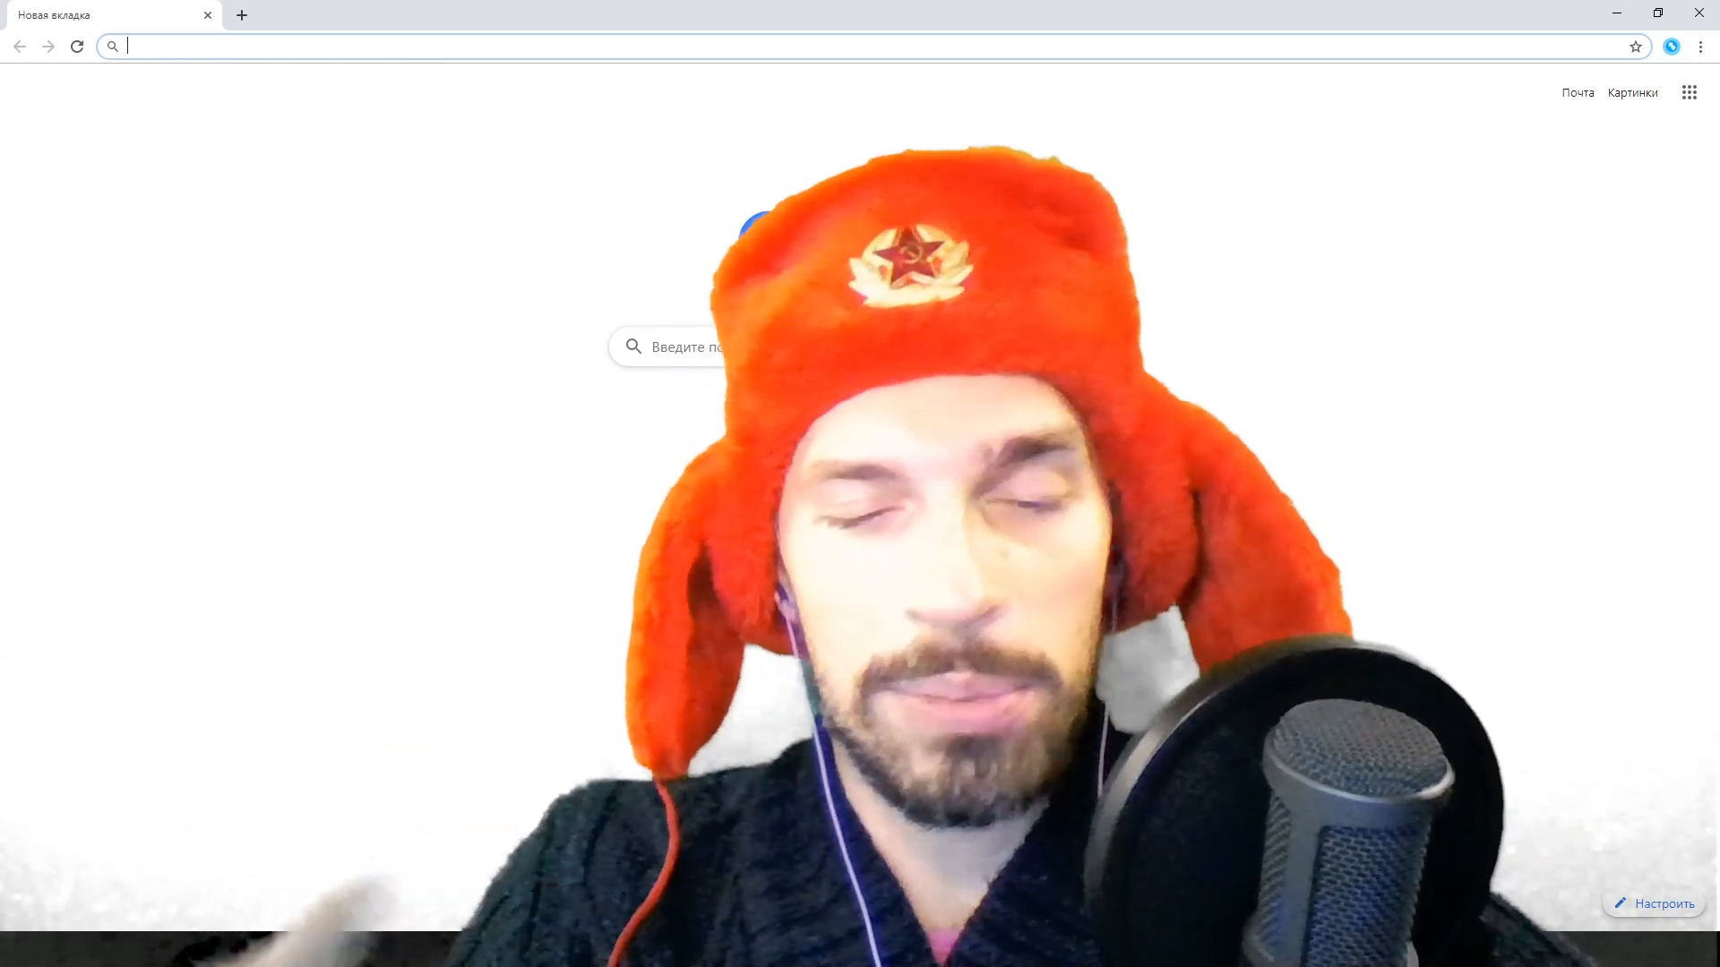
# Go to APKPure and search the site for 'afk arena'.
pyautogui.write('apk')
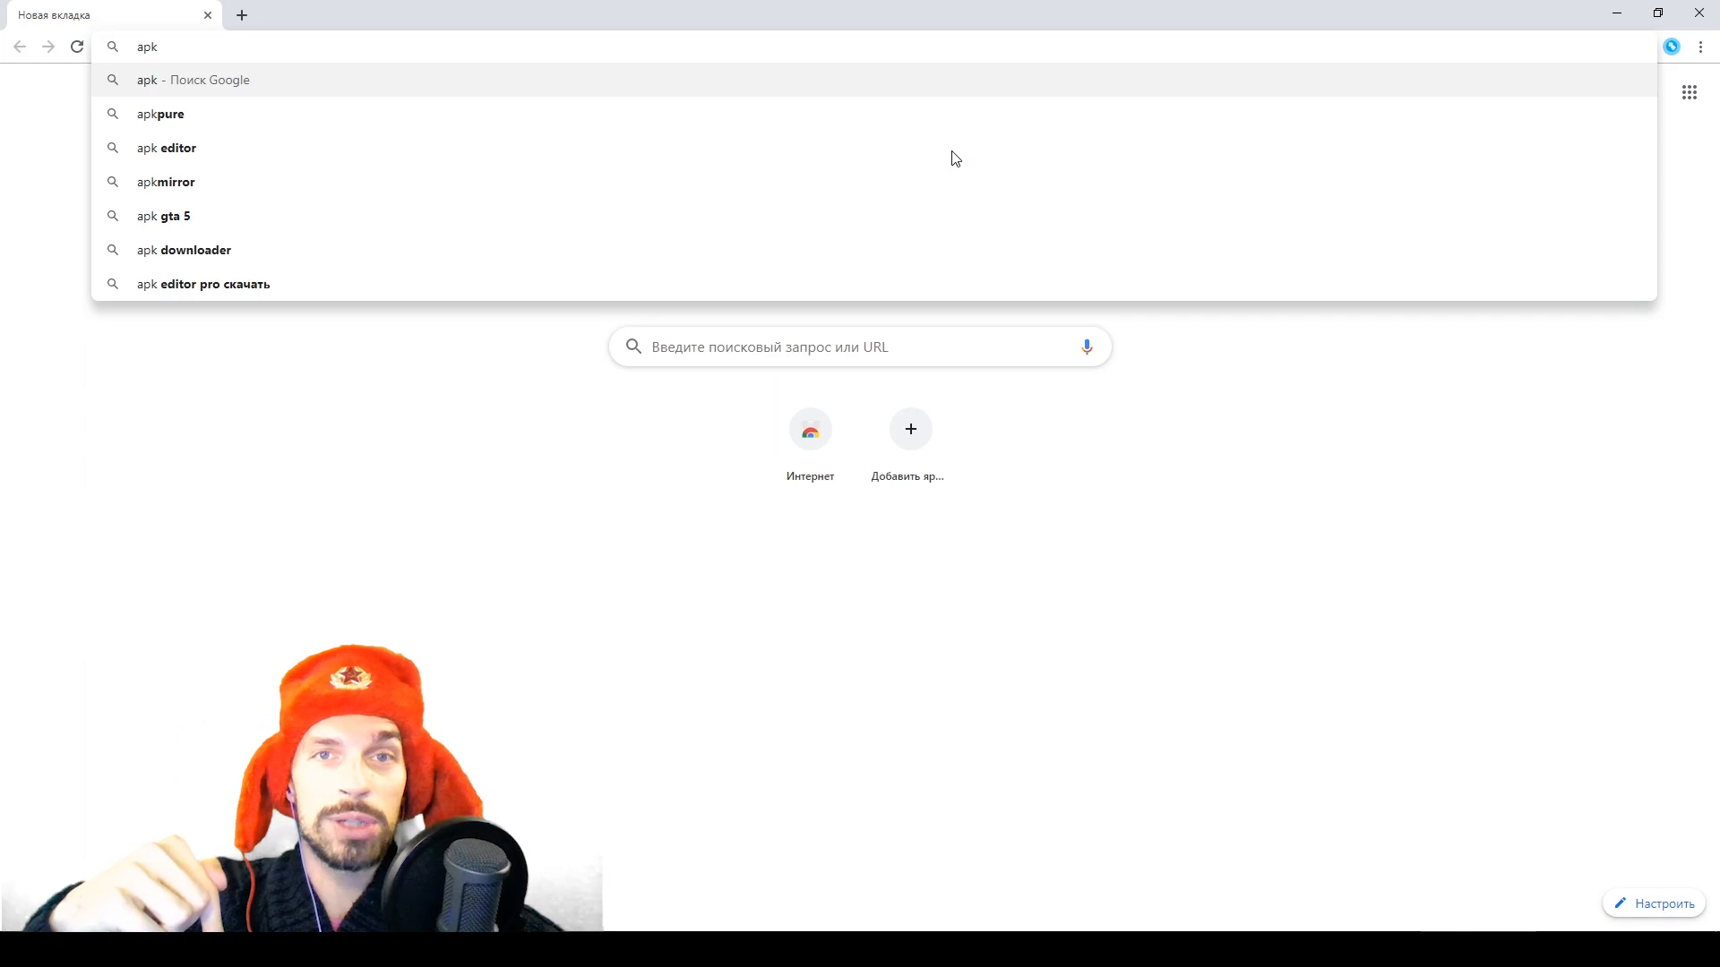
pyautogui.write('pure')
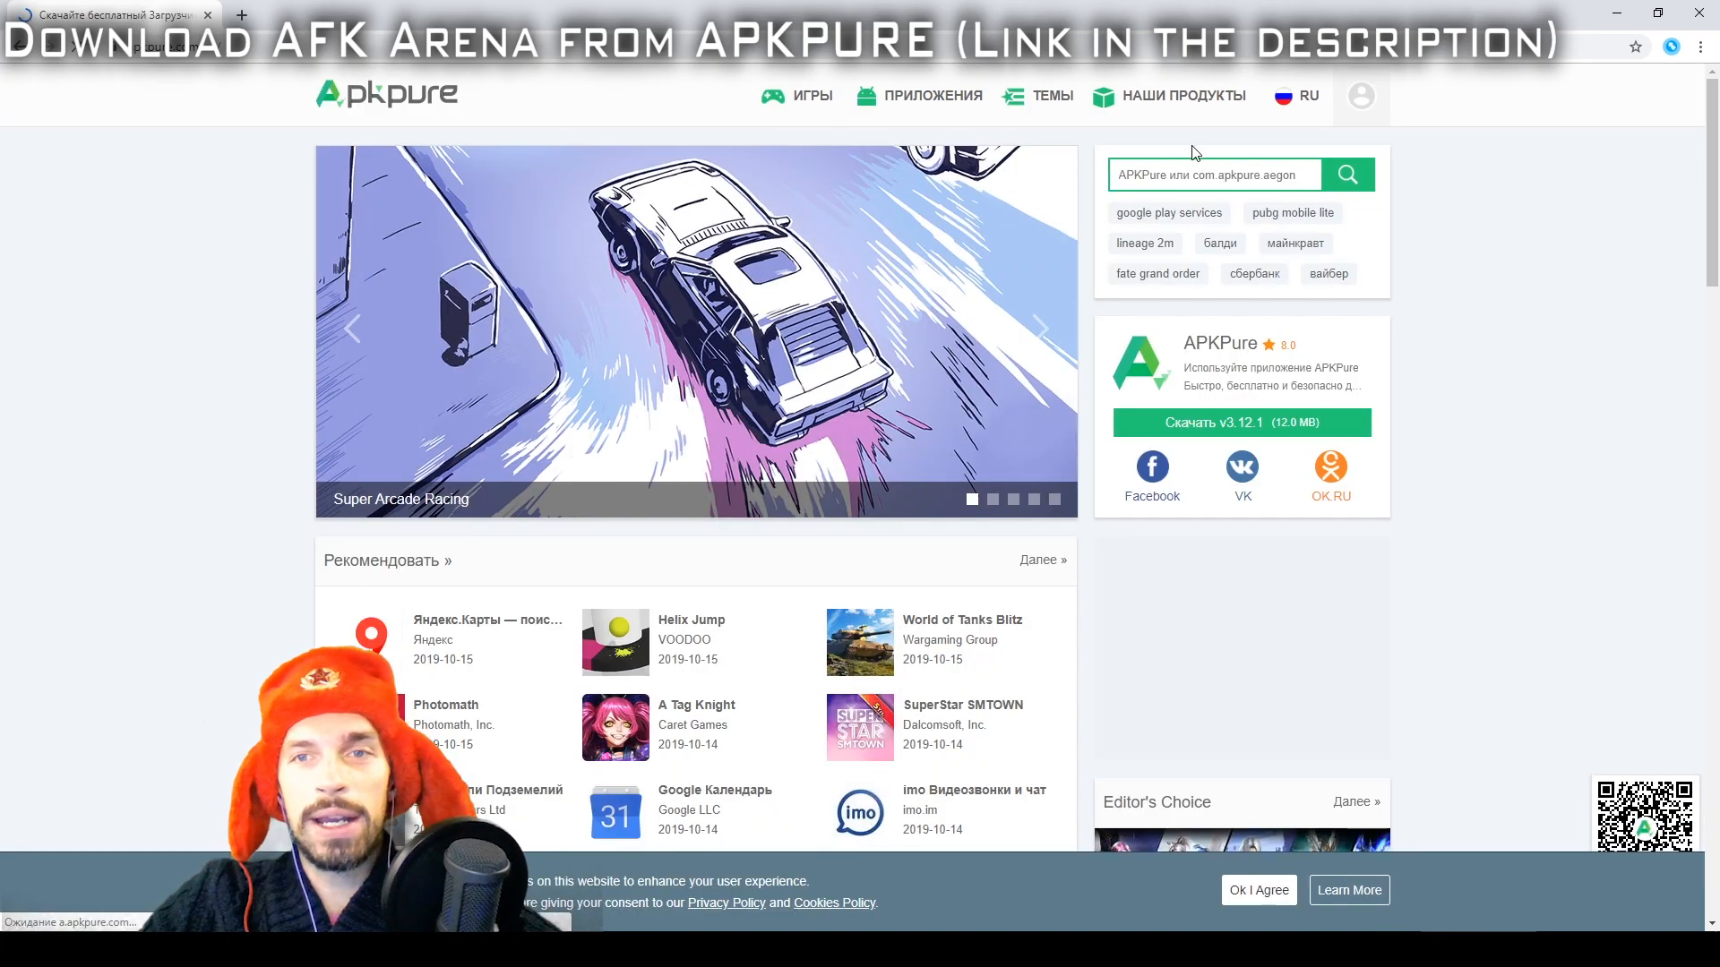
pyautogui.write('afk a')
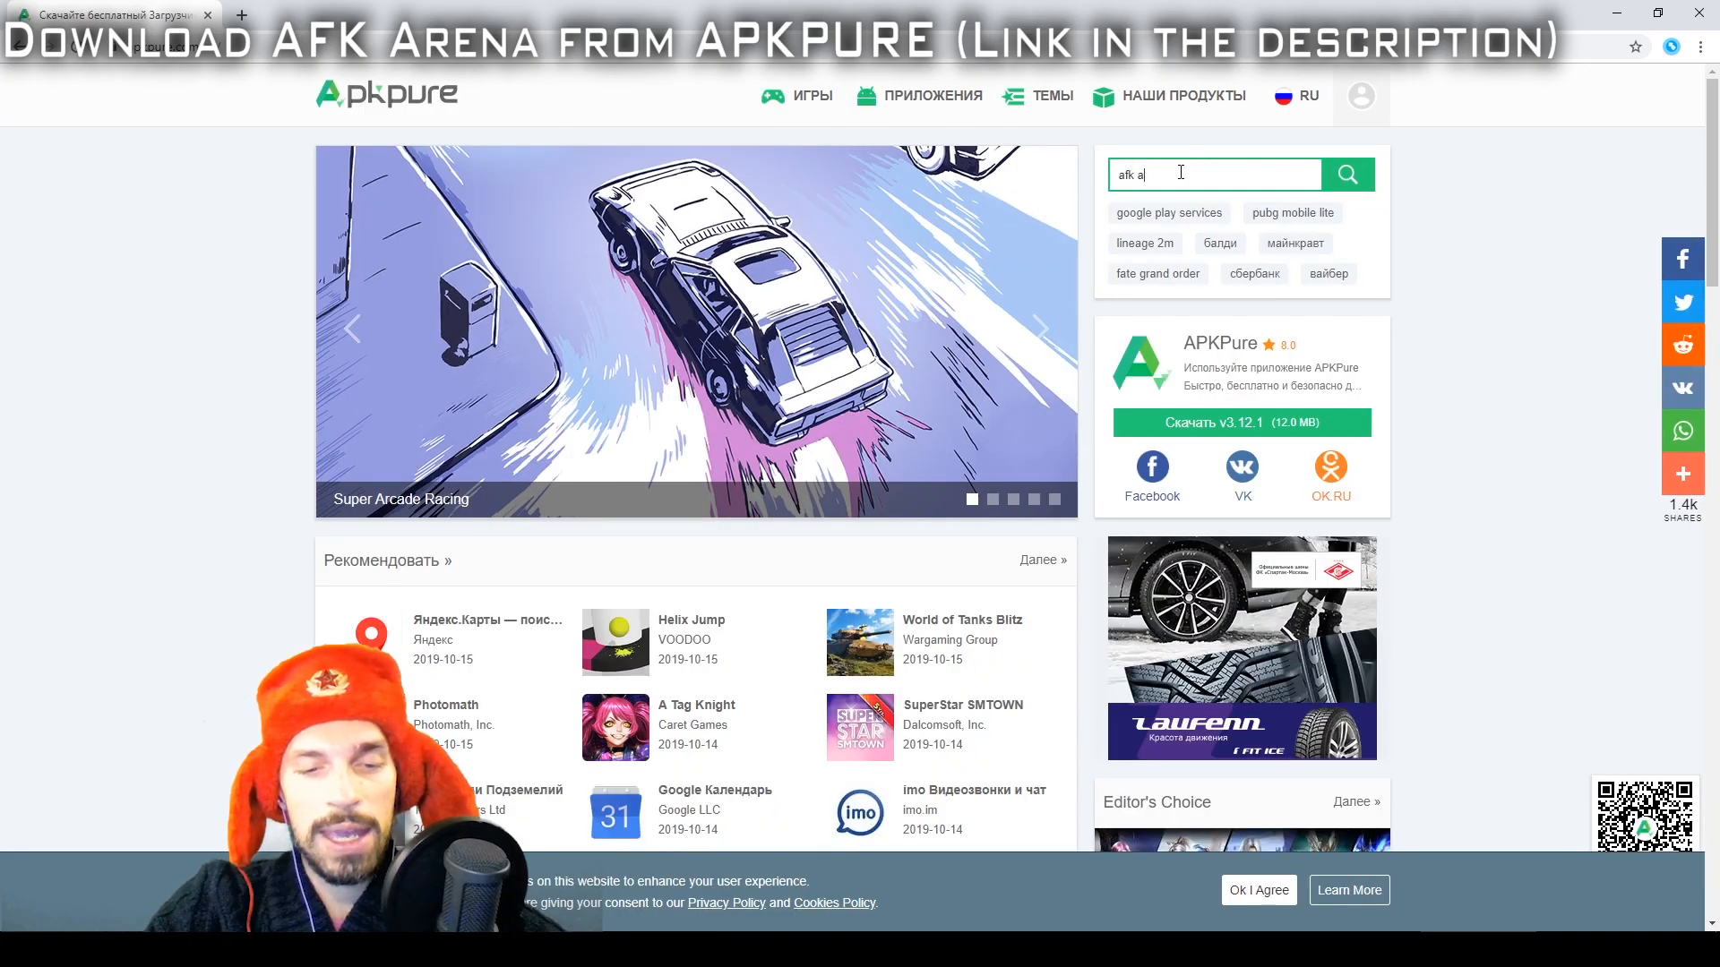
pyautogui.click(1346, 174)
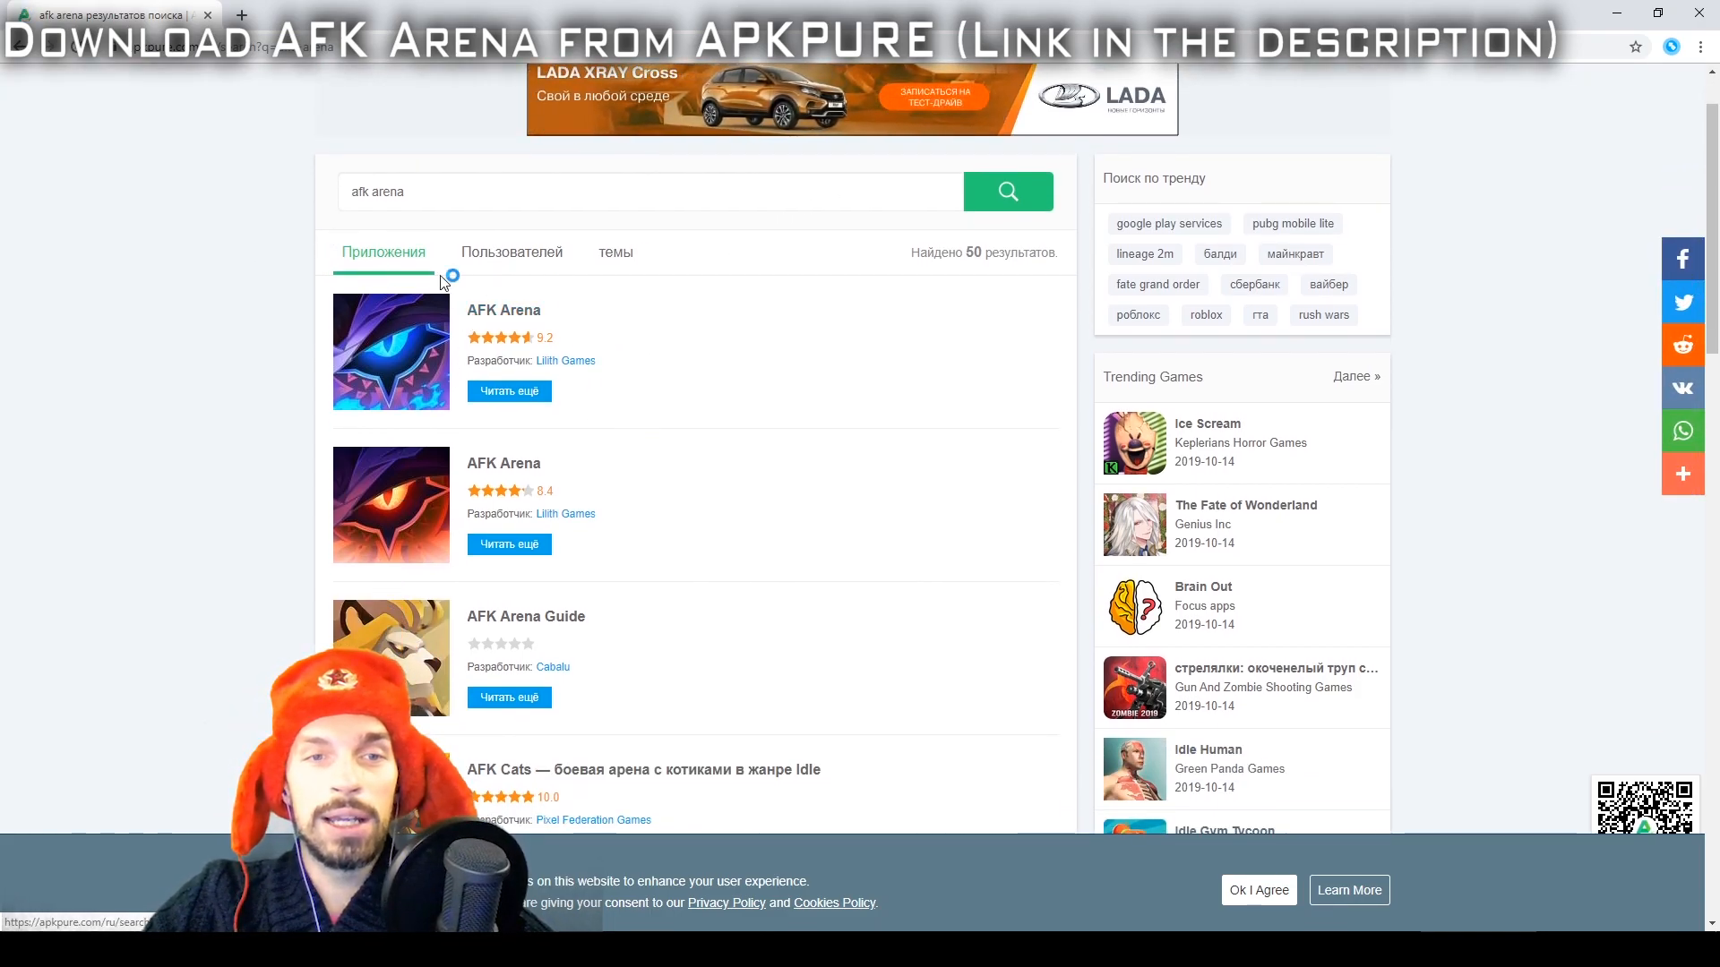
pyautogui.moveTo(505, 362)
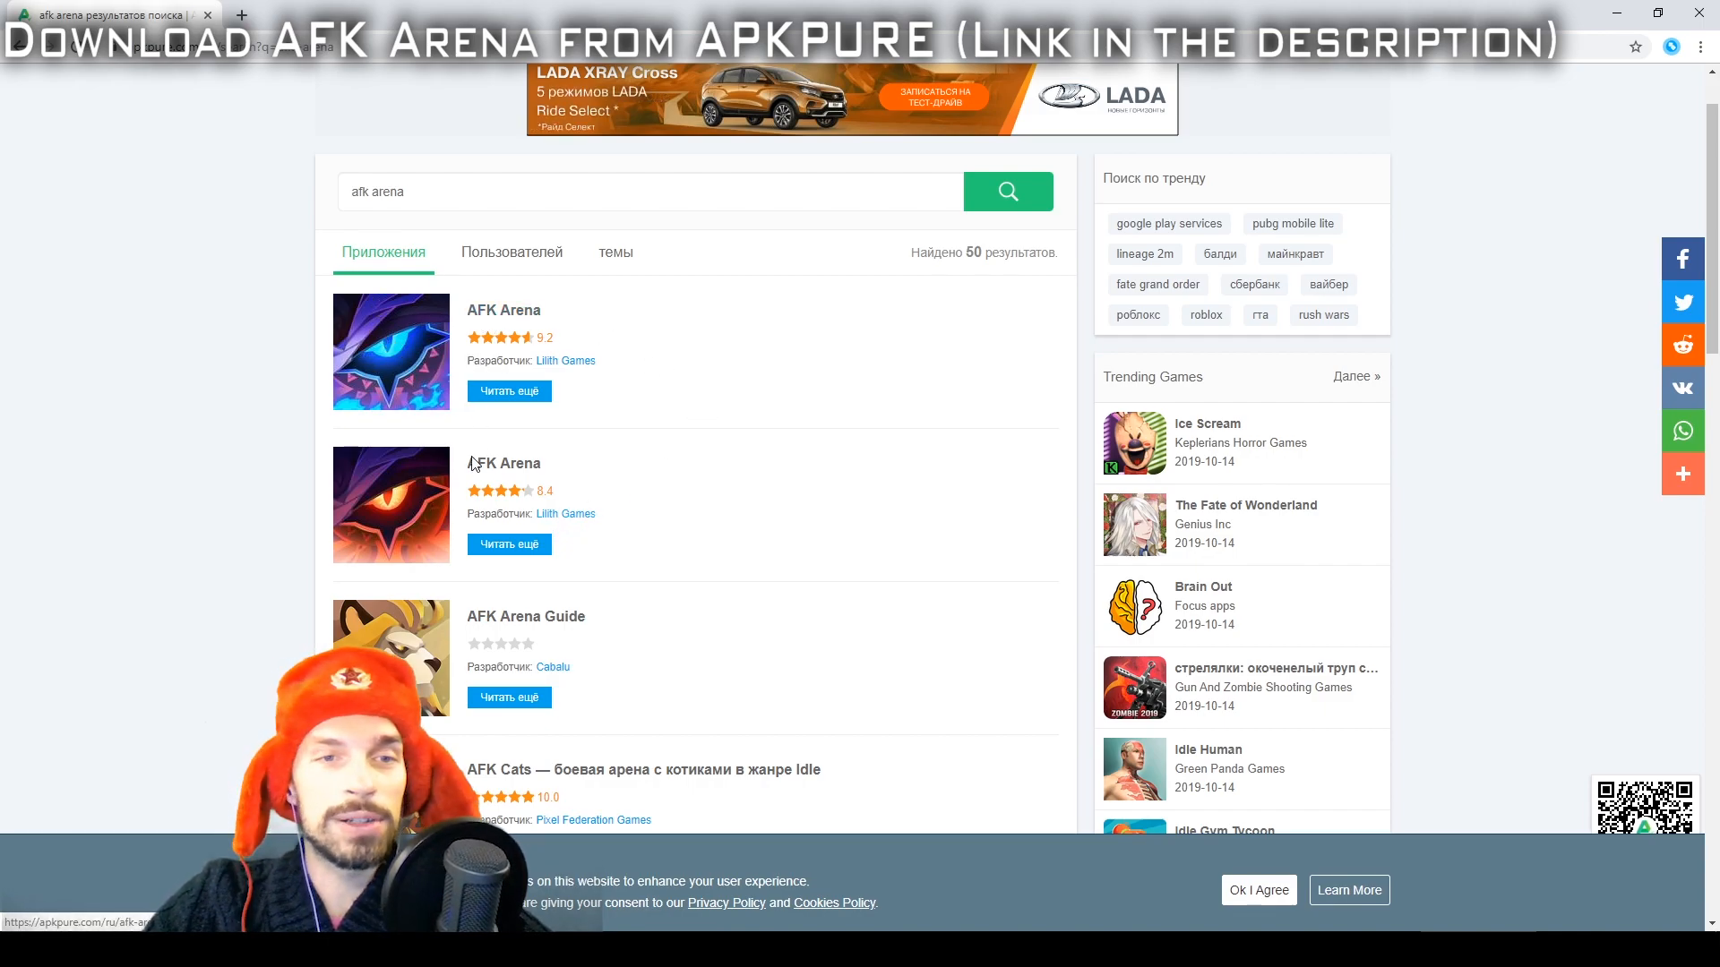
pyautogui.moveTo(516, 458)
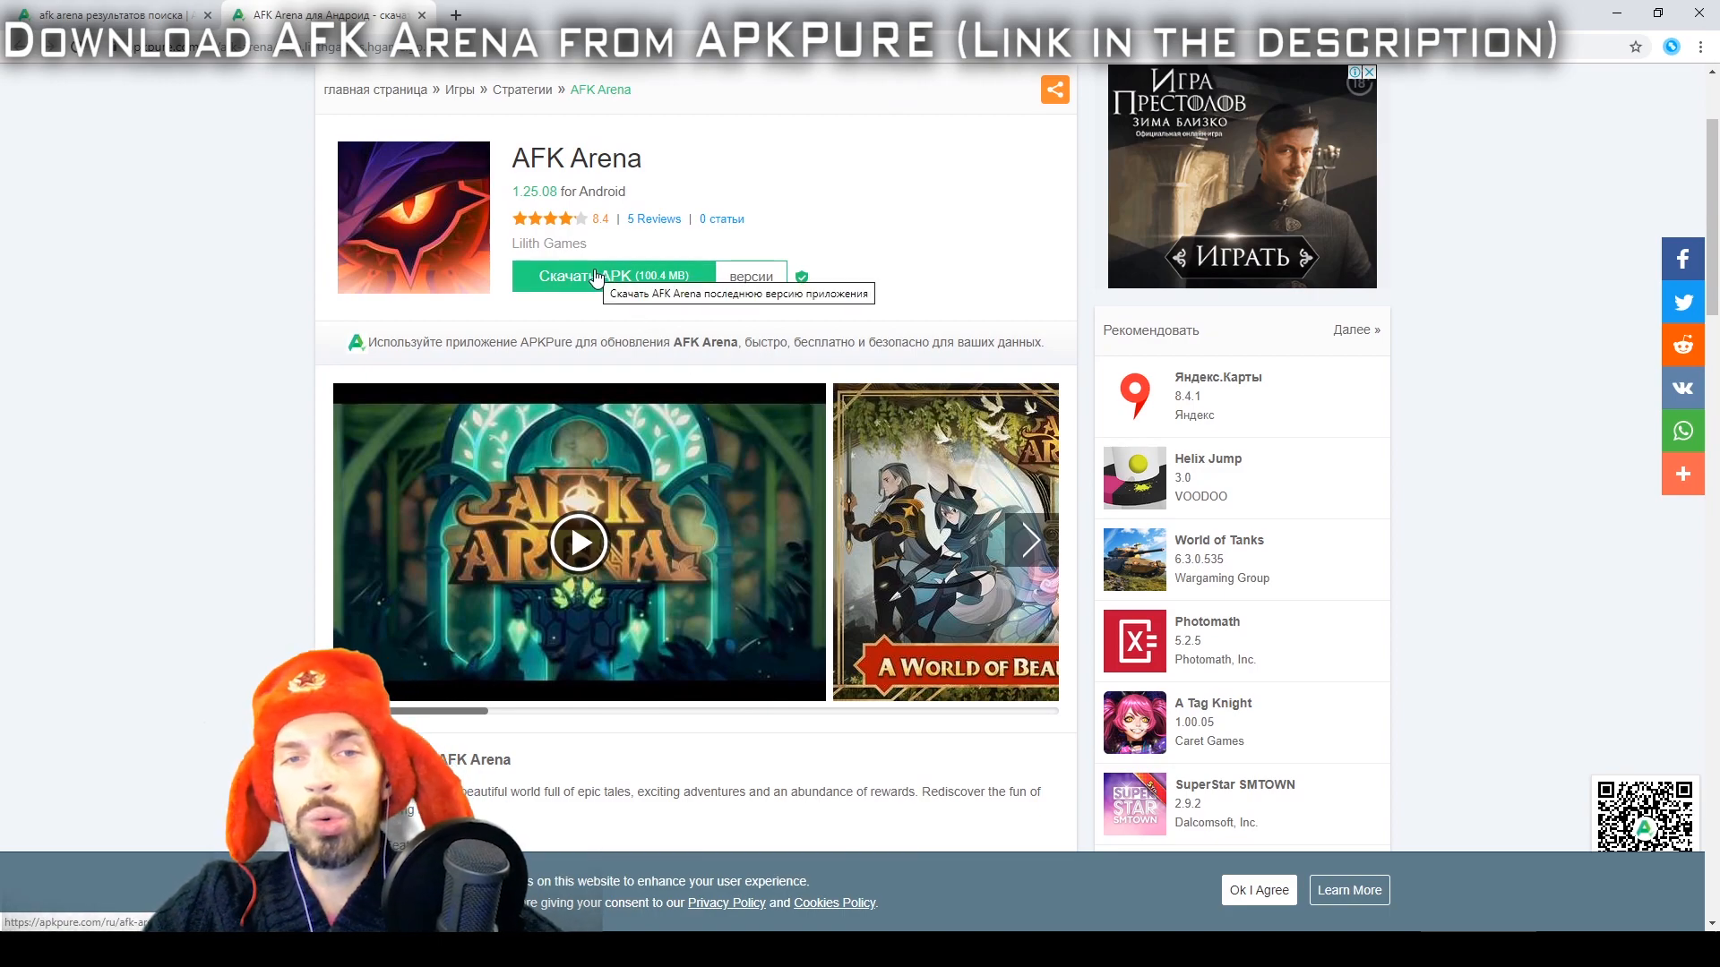
pyautogui.moveTo(925, 177)
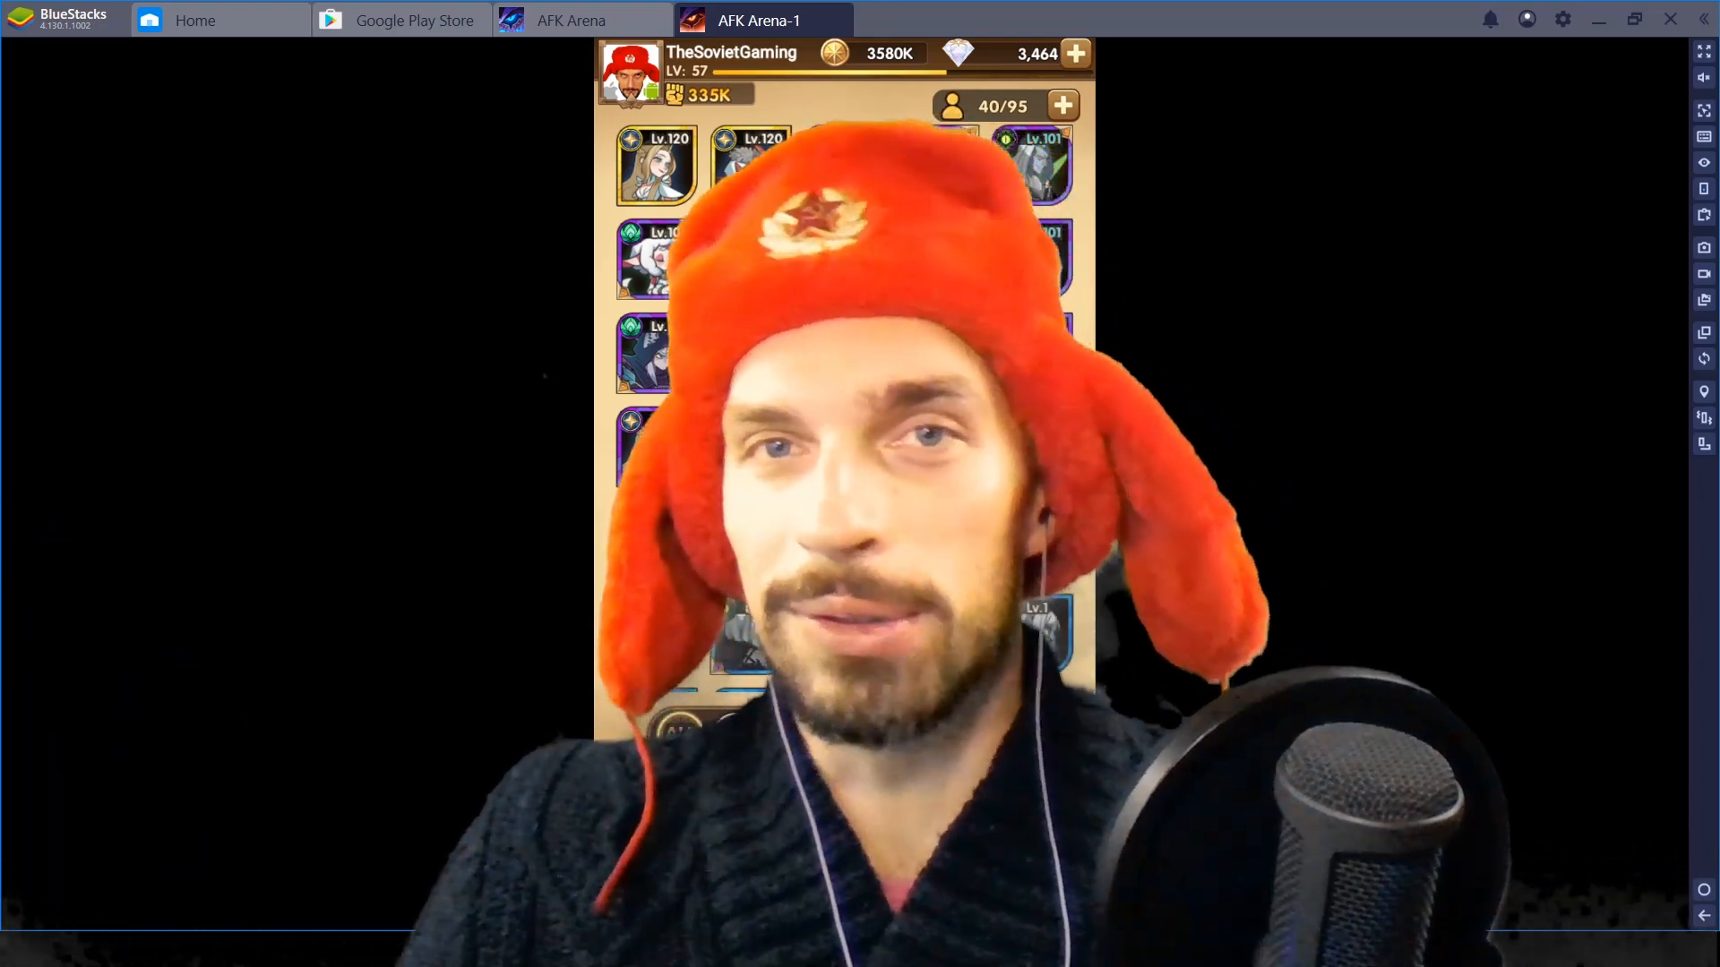
# Launch the AFK Arena-1 test version from Home and collect its idle AFK rewards.
pyautogui.click(195, 20)
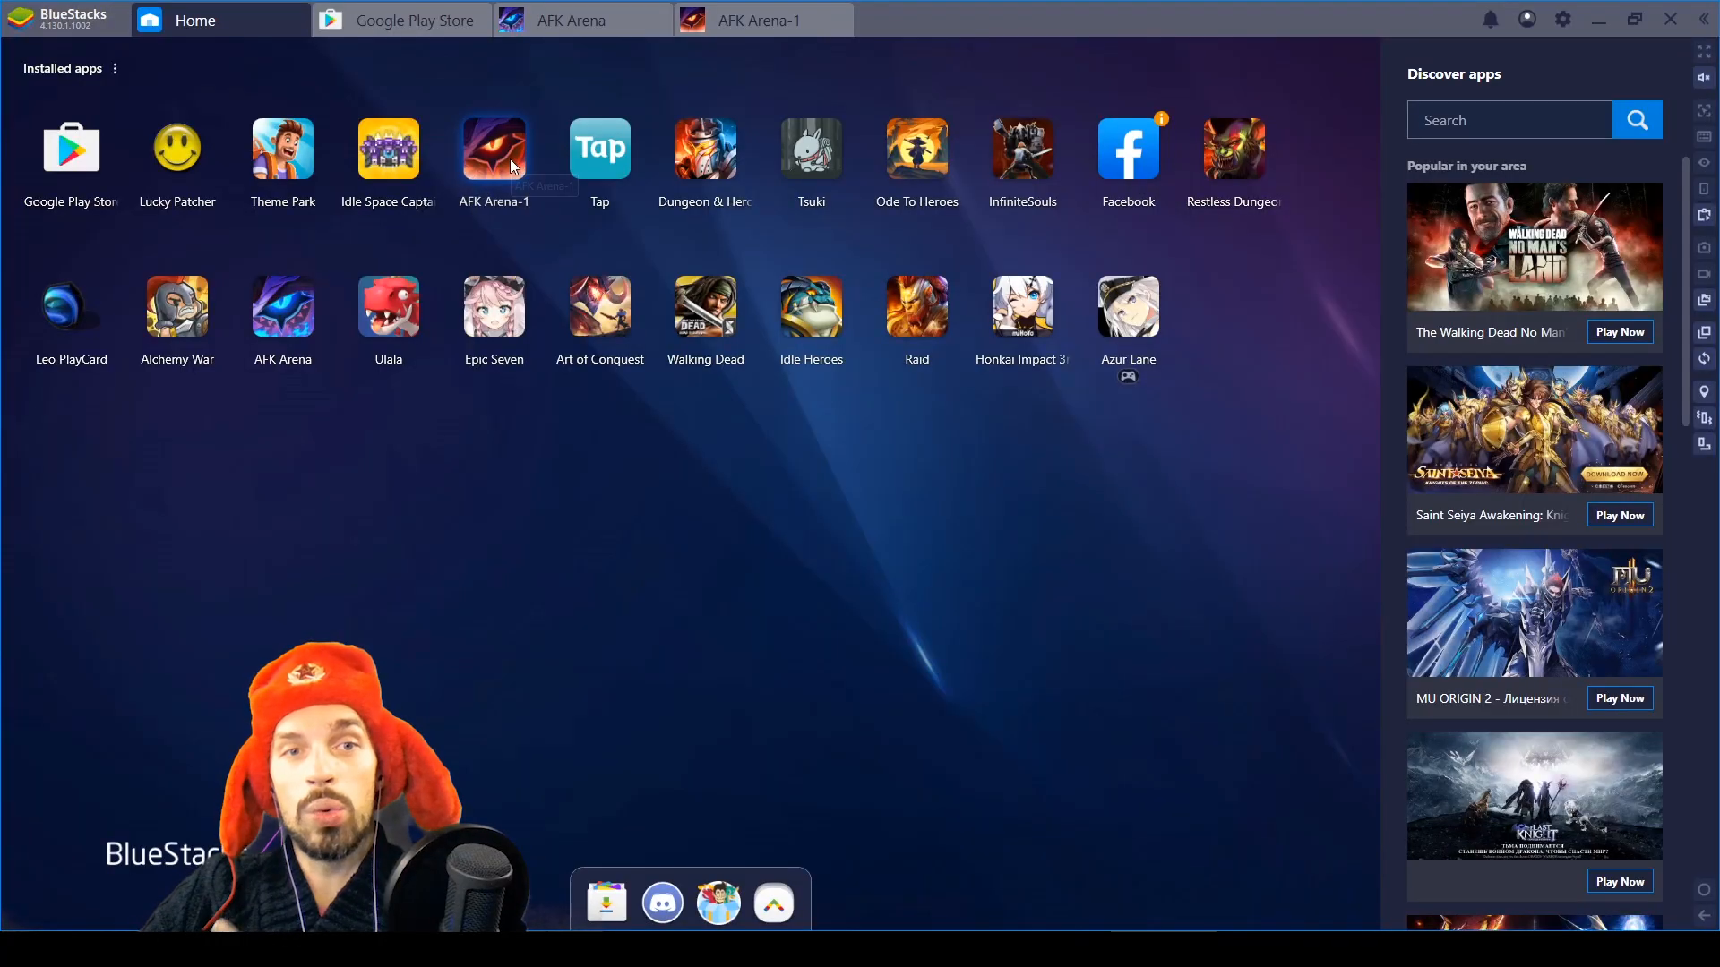
pyautogui.click(758, 19)
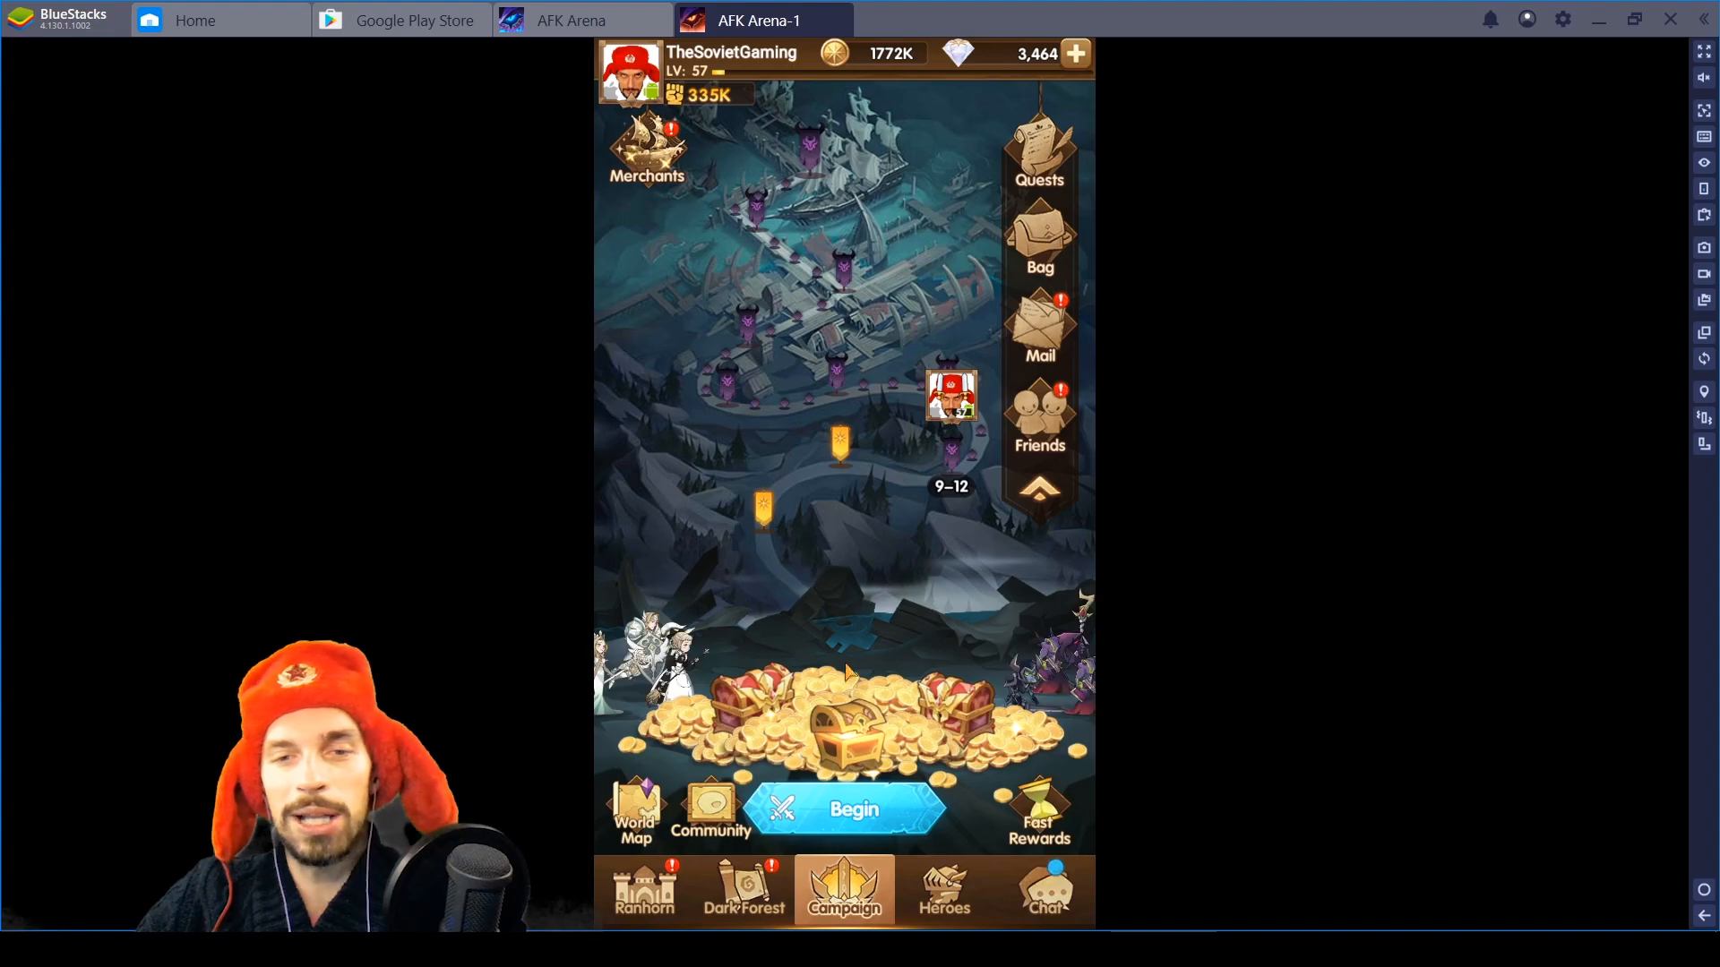
pyautogui.click(844, 723)
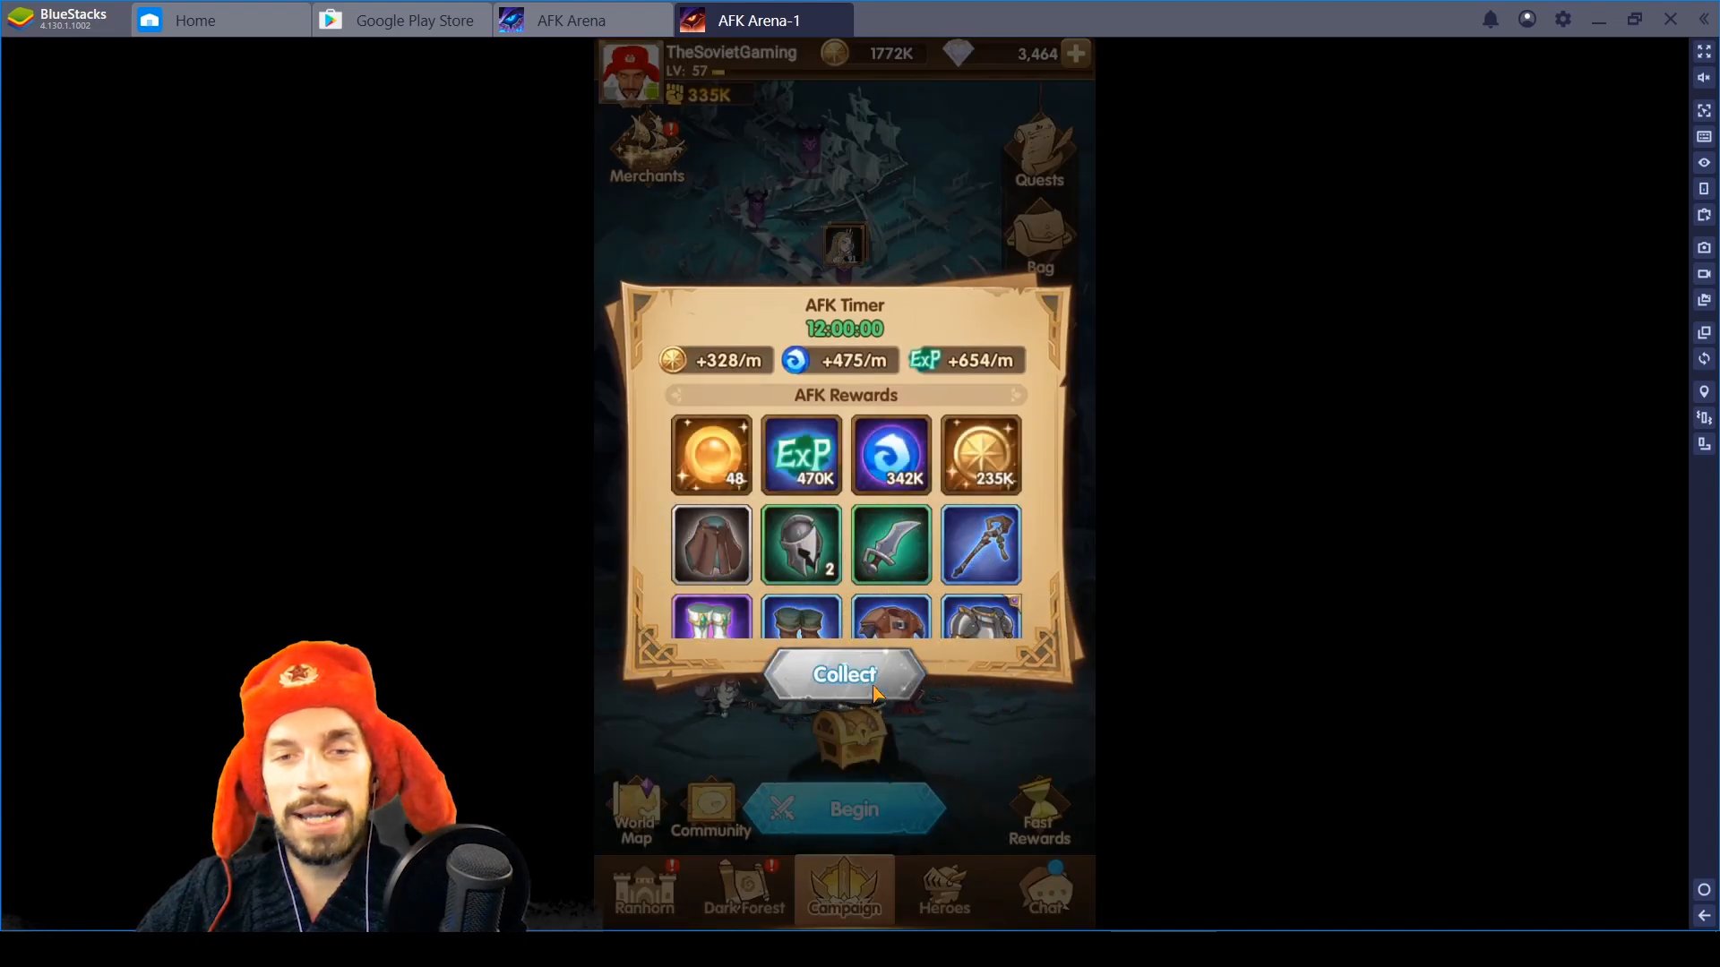
pyautogui.click(844, 674)
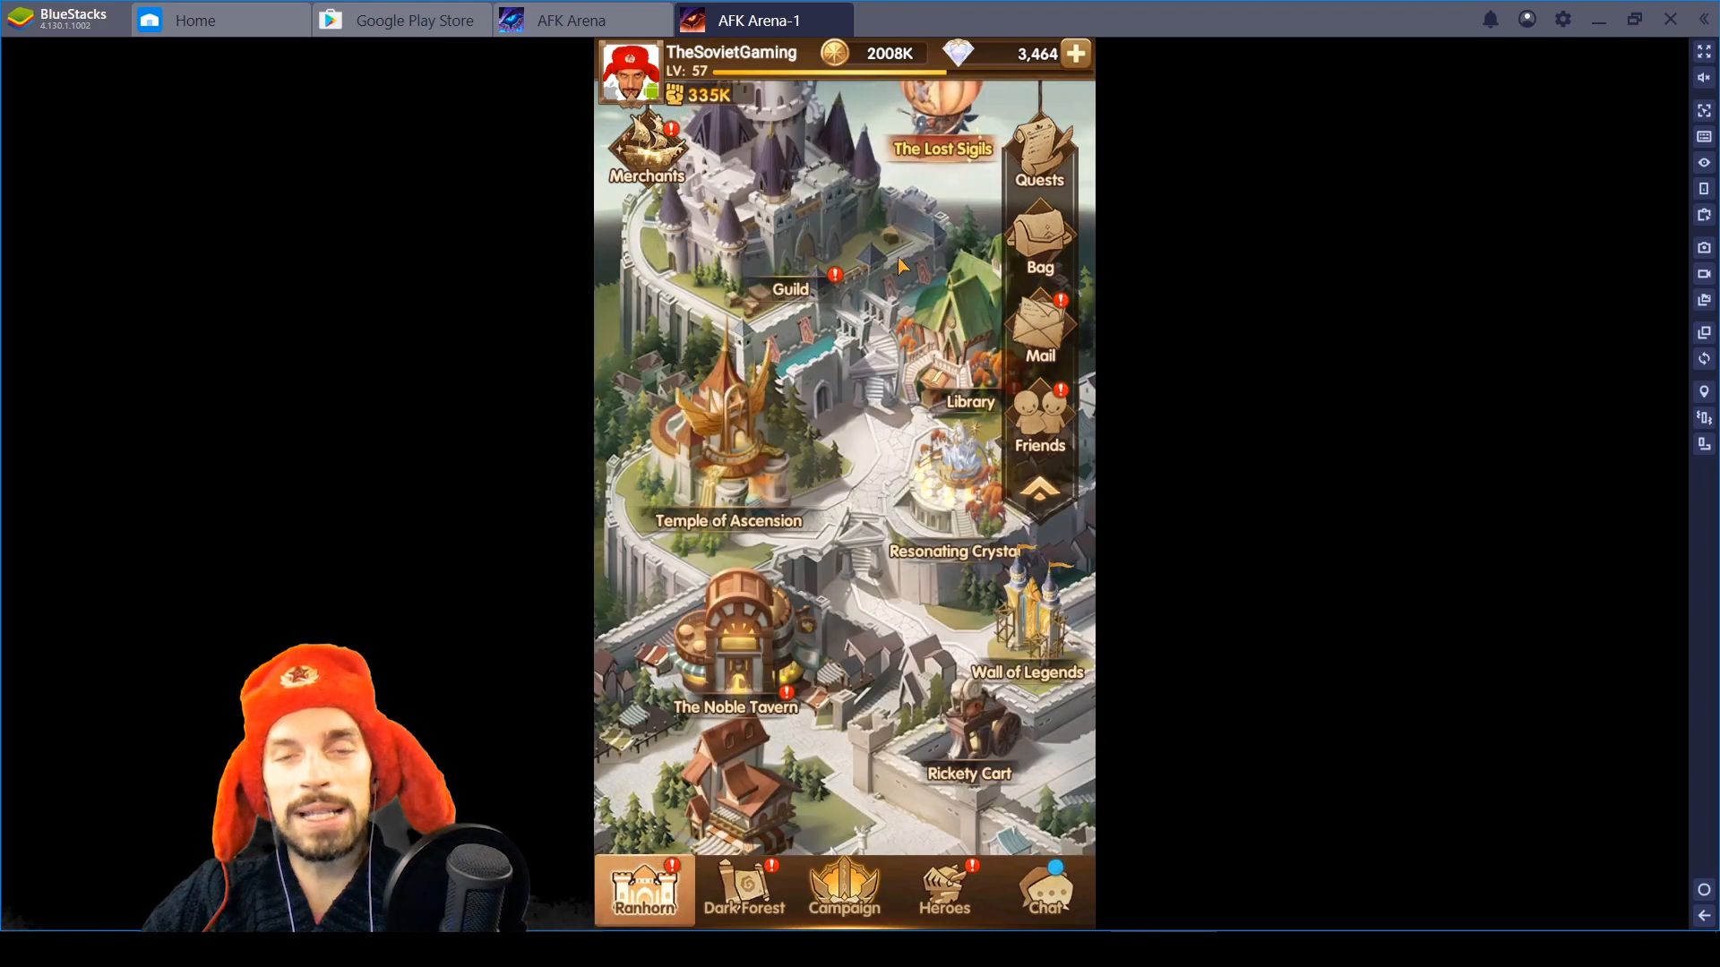
# Scroll over the Ranhorn town, then open the AFK Arena-1 mail inbox.
pyautogui.scroll(-3)
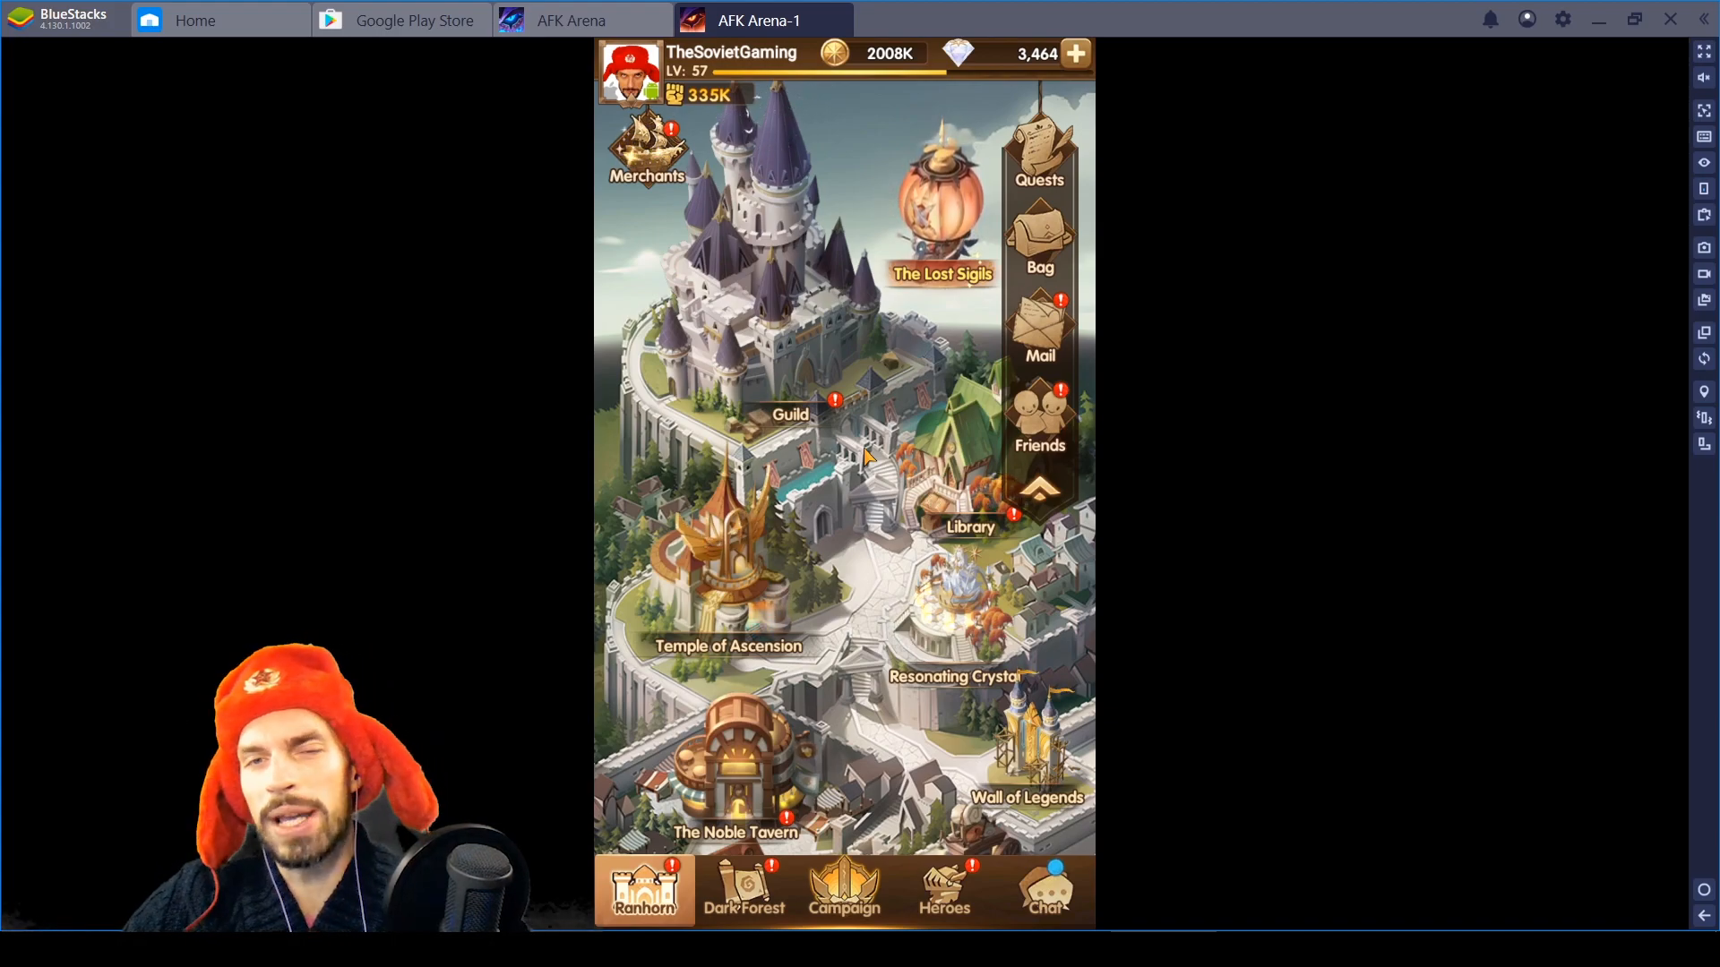
pyautogui.click(1037, 328)
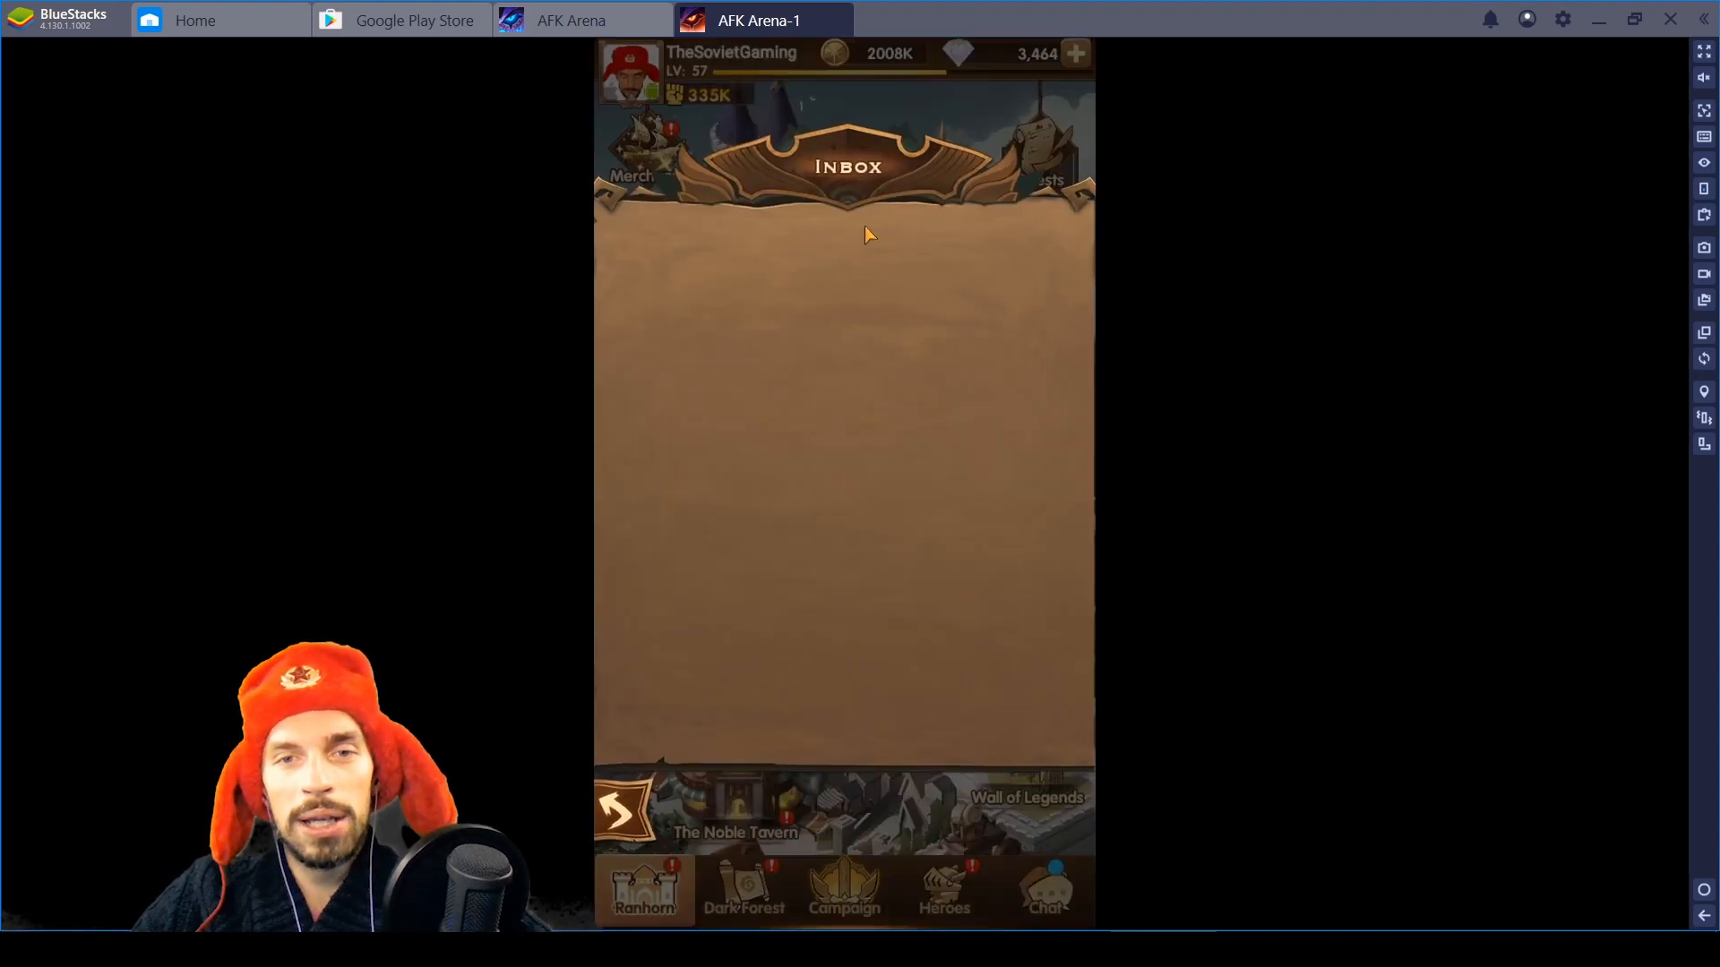